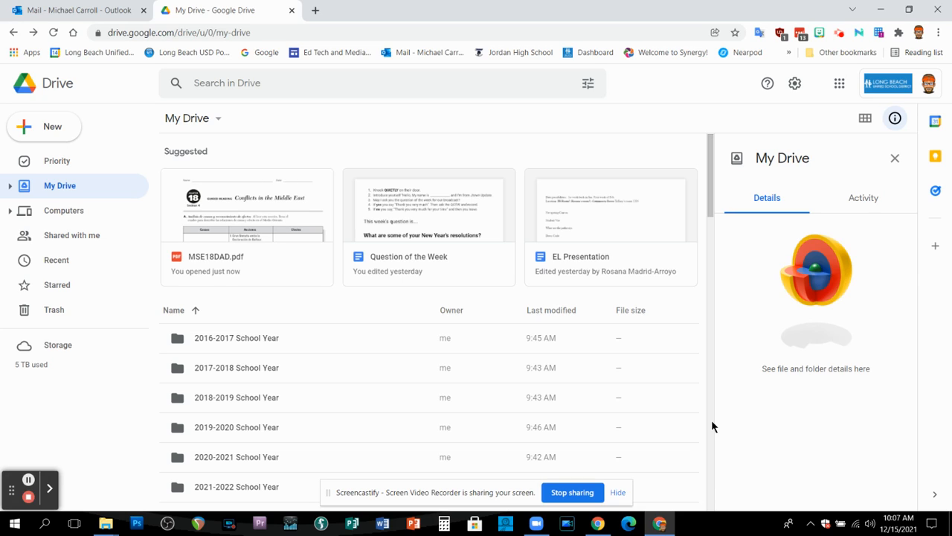
pyautogui.moveTo(731, 283)
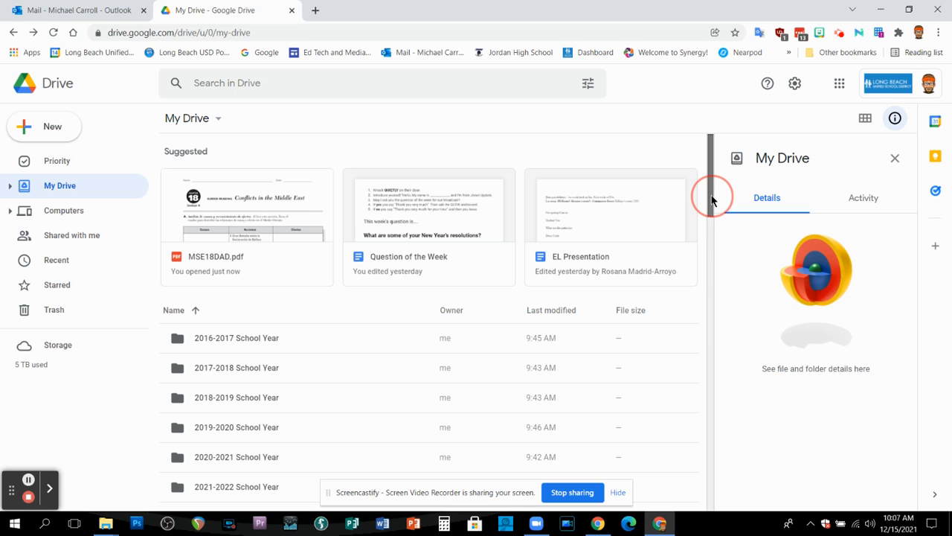
# Step: Sort My Drive's list by Last modified, earliest first, and scroll through the reordered files
pyautogui.scroll(-3)
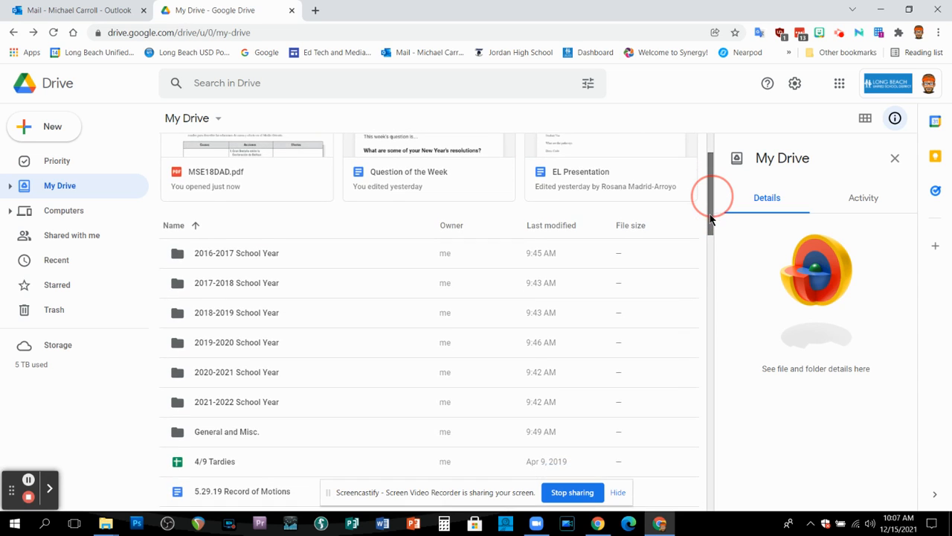
pyautogui.scroll(-3)
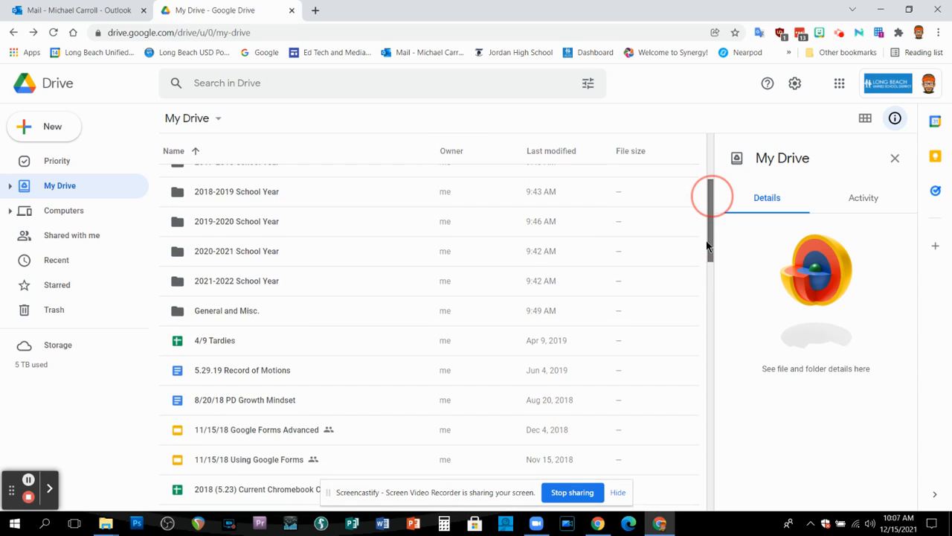
pyautogui.scroll(3)
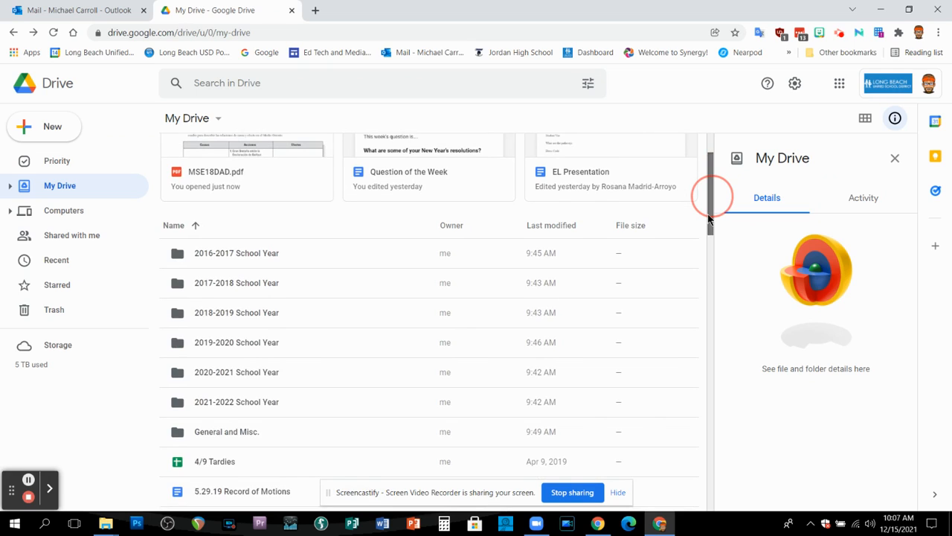
pyautogui.scroll(-3)
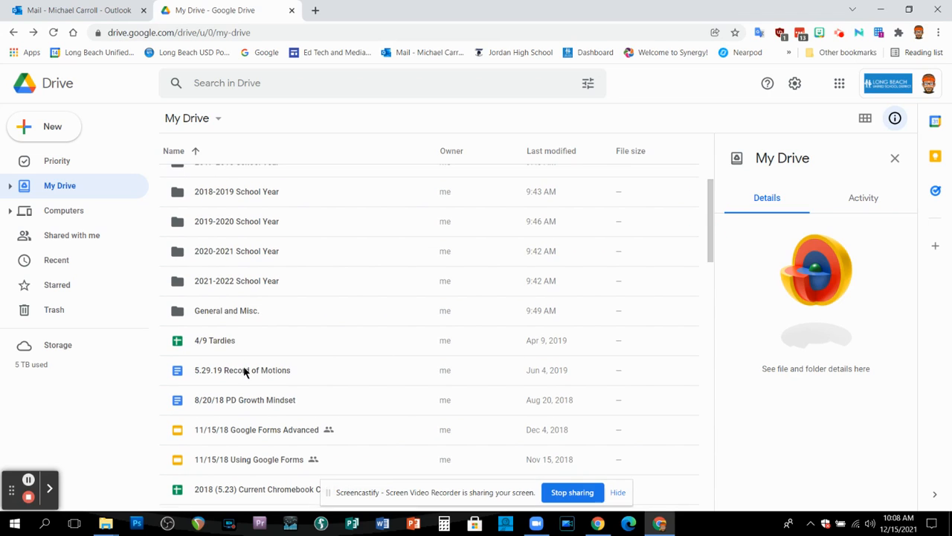
pyautogui.click(551, 150)
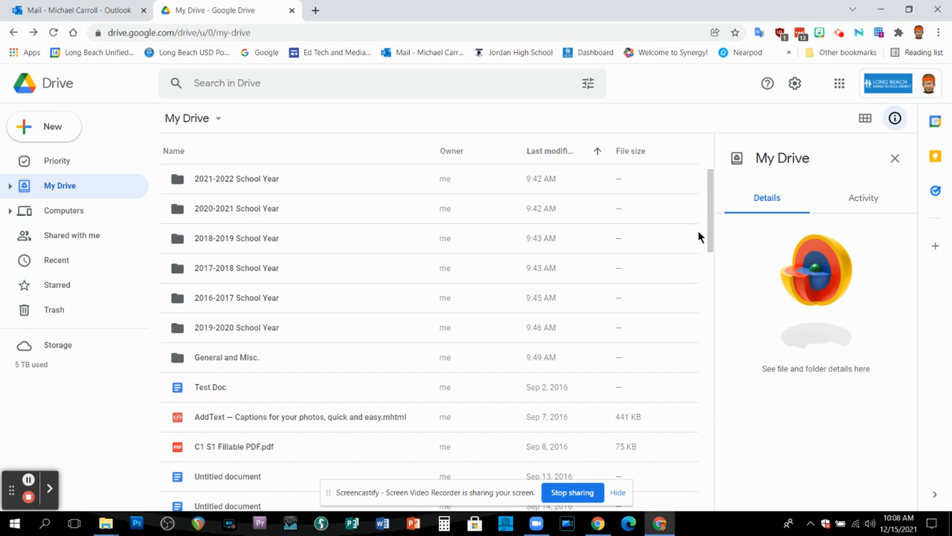
pyautogui.scroll(-3)
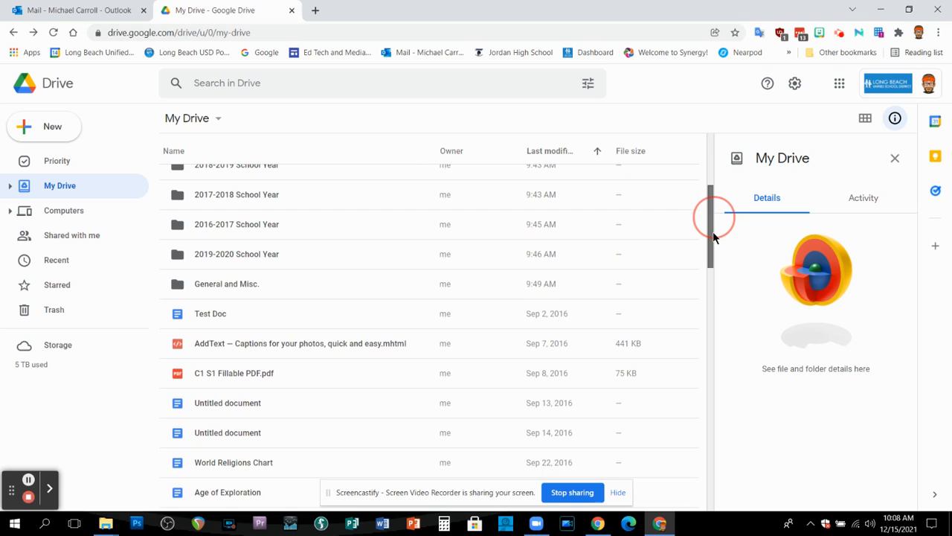
pyautogui.scroll(-3)
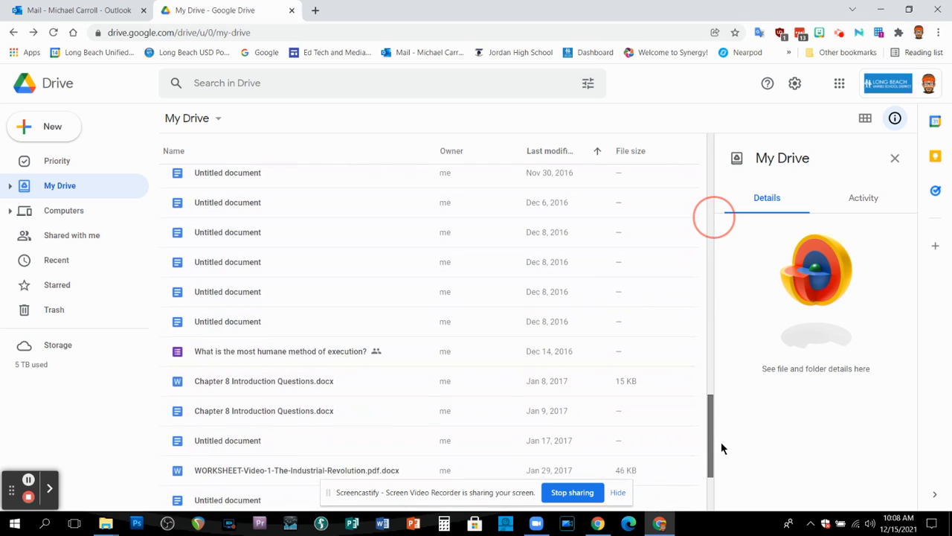
pyautogui.scroll(-3)
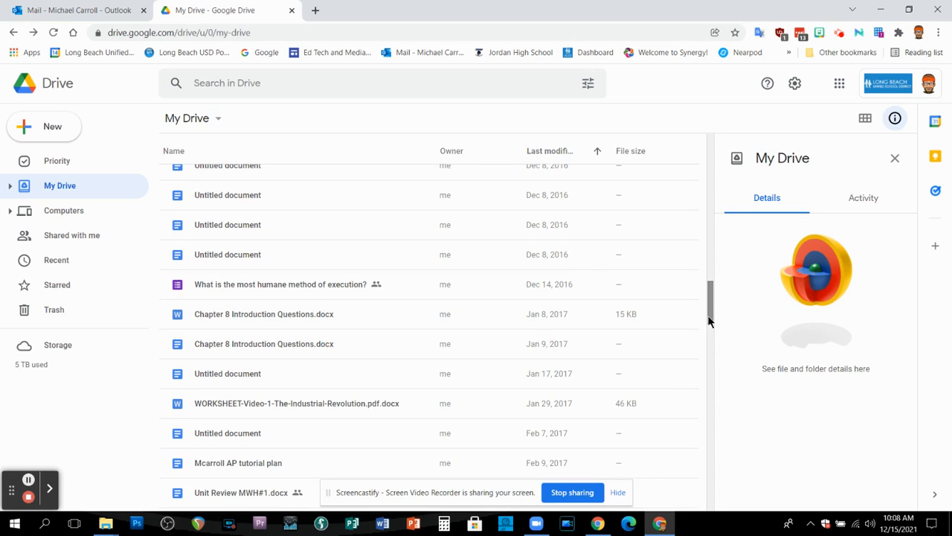
pyautogui.scroll(3)
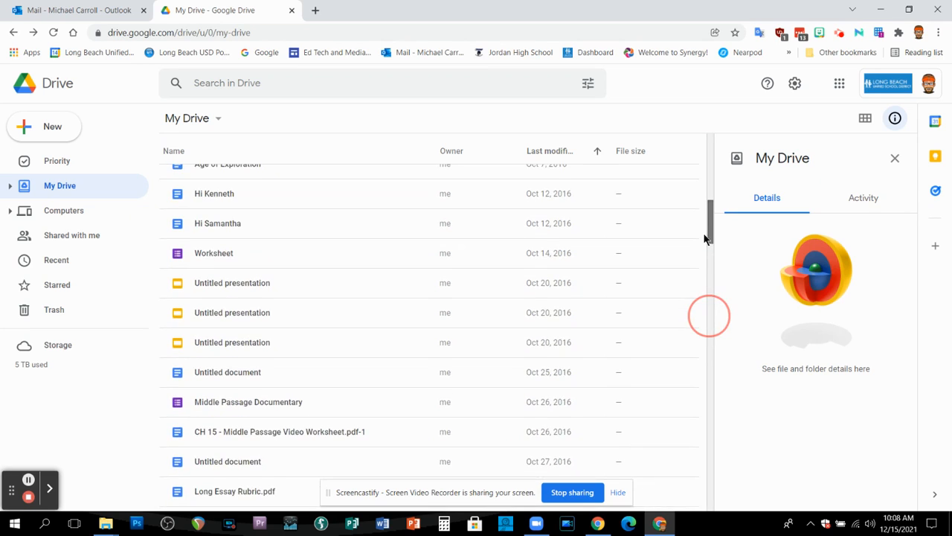
pyautogui.scroll(3)
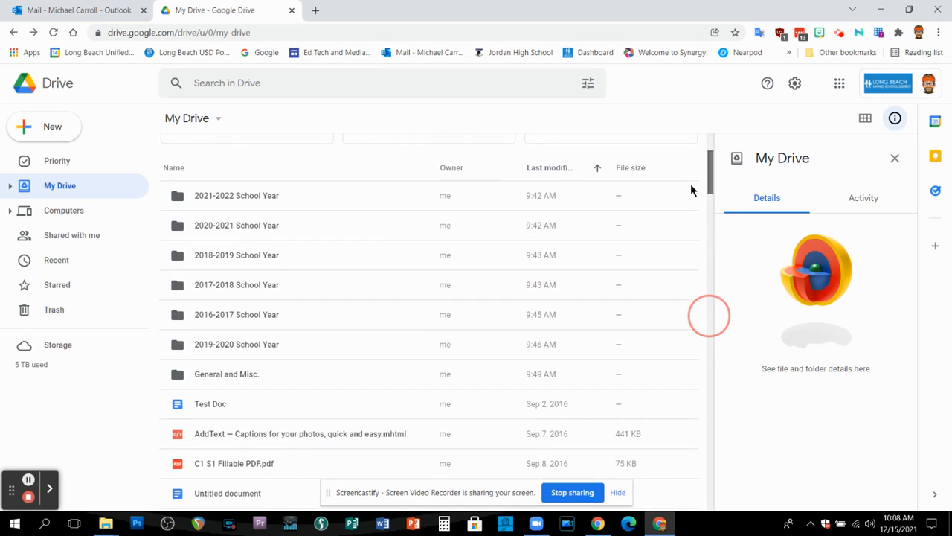
pyautogui.scroll(3)
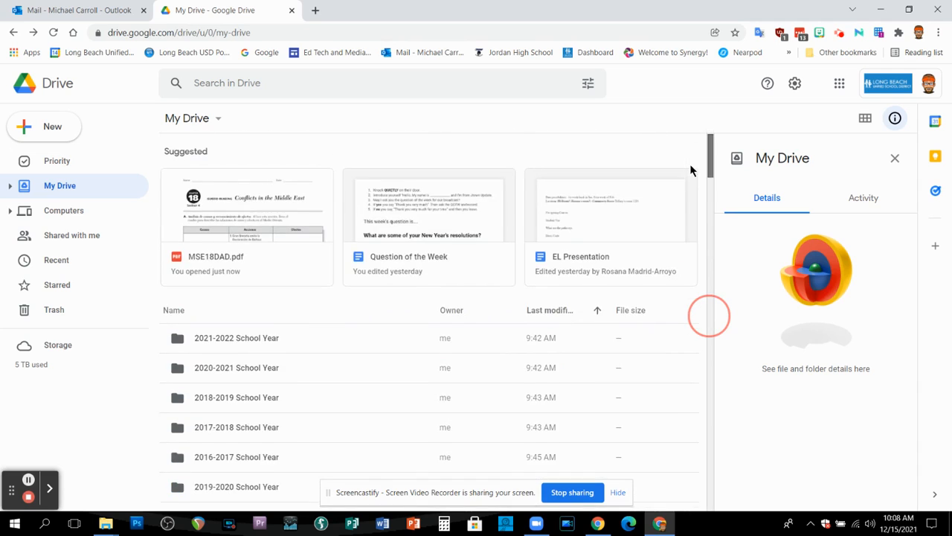
pyautogui.scroll(-3)
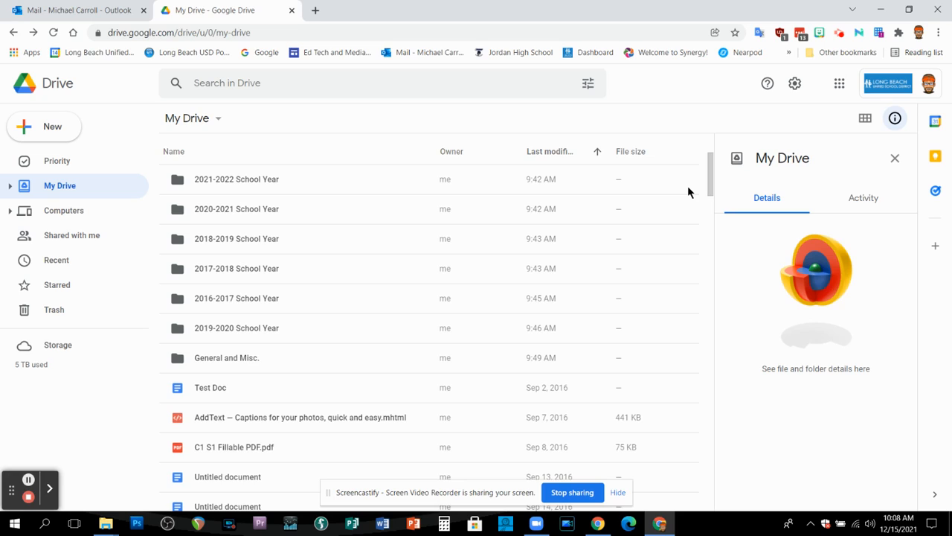
pyautogui.moveTo(236, 178)
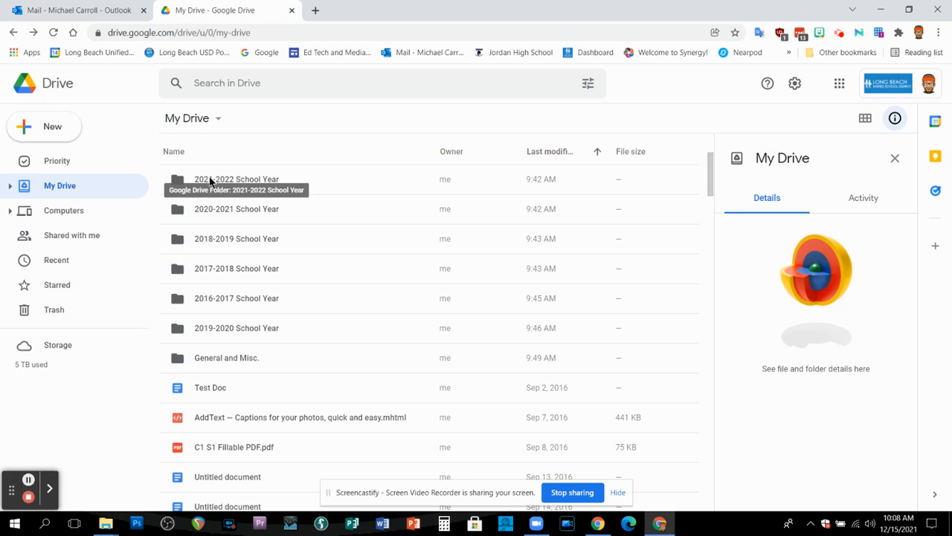
pyautogui.moveTo(212, 297)
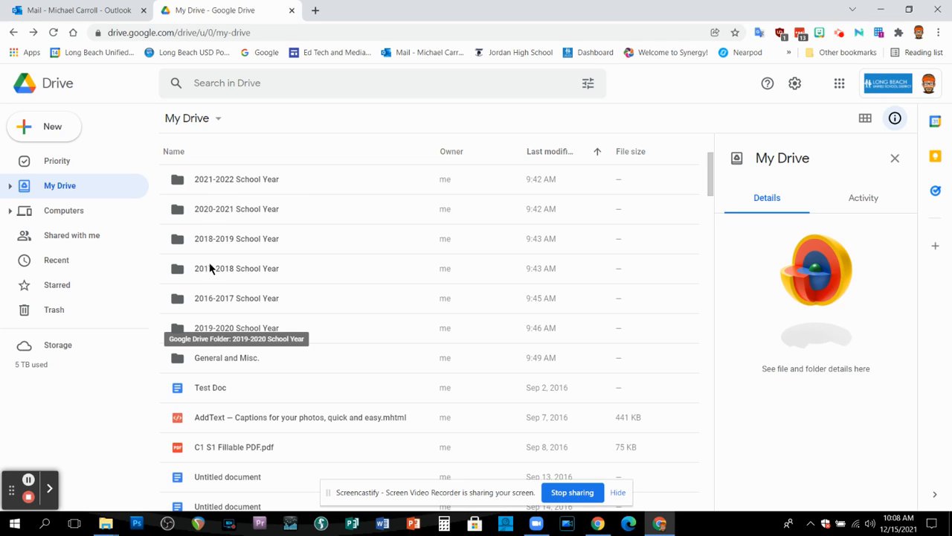
pyautogui.moveTo(233, 337)
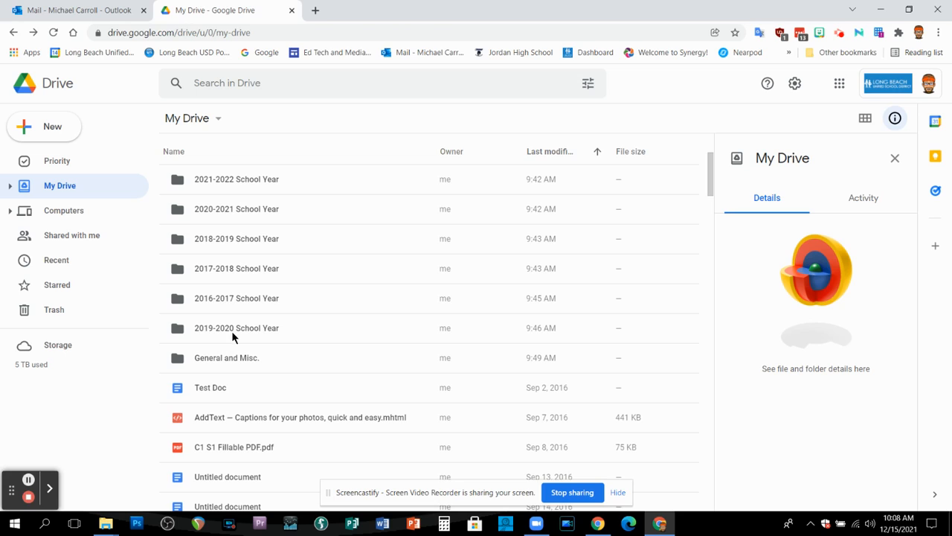
pyautogui.moveTo(173, 152)
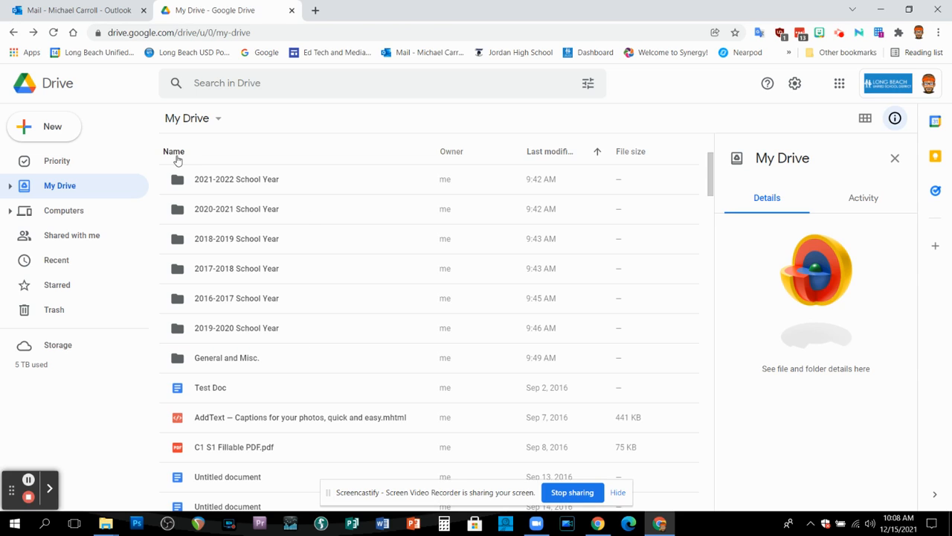
# Step: Sort My Drive by Name ascending so folders run 2016-2017 through 2021-2022
pyautogui.click(173, 151)
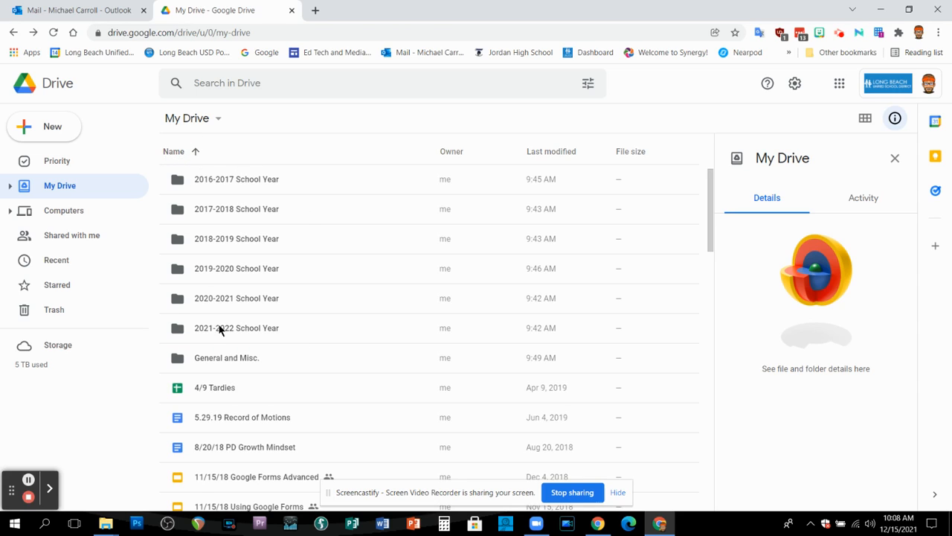
pyautogui.moveTo(226, 340)
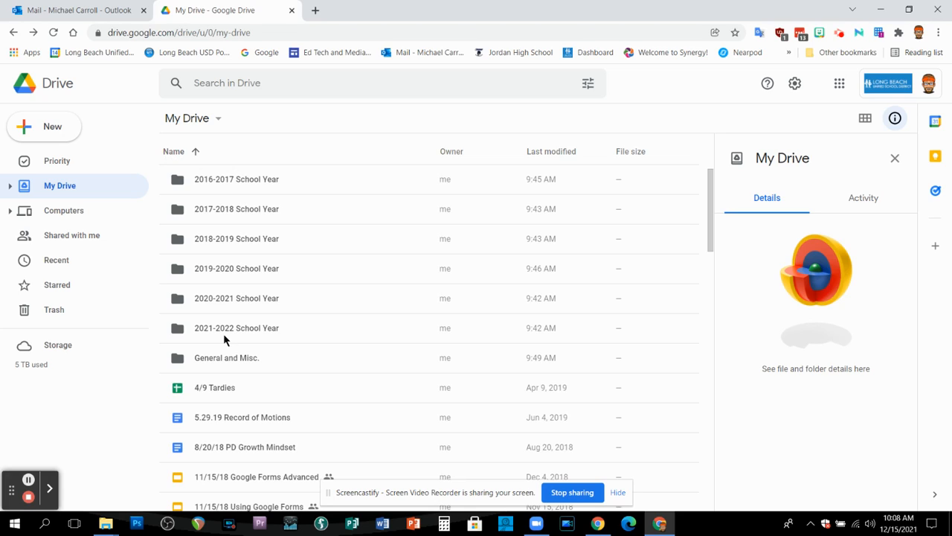
pyautogui.moveTo(208, 403)
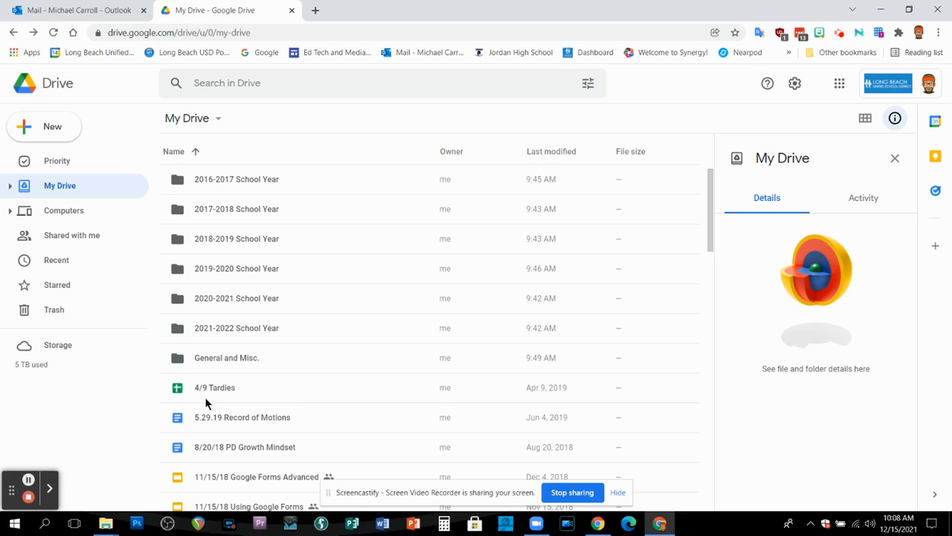
pyautogui.moveTo(247, 339)
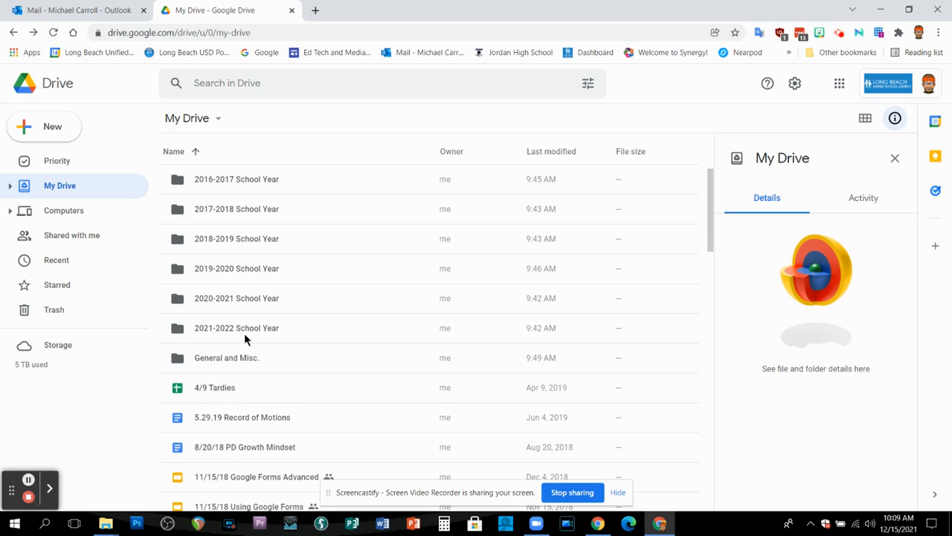
pyautogui.moveTo(248, 188)
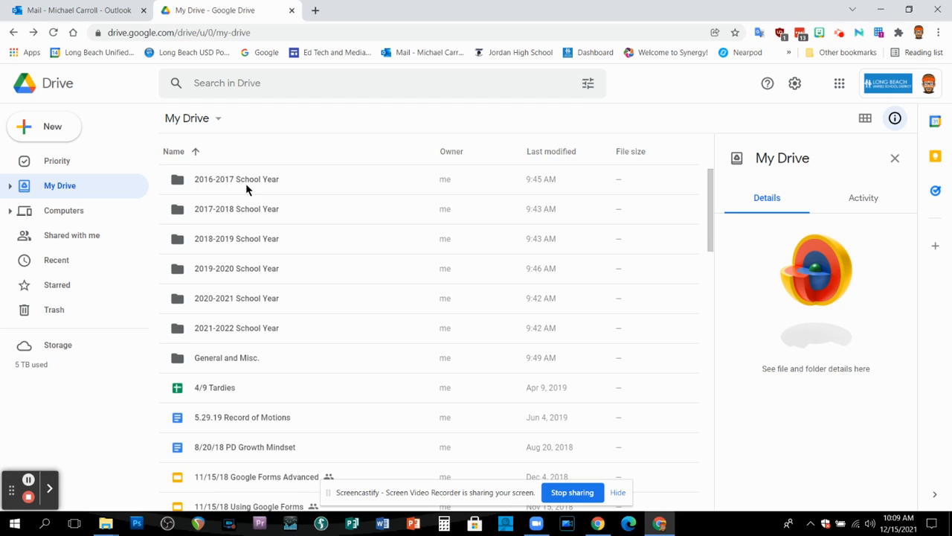
pyautogui.moveTo(209, 365)
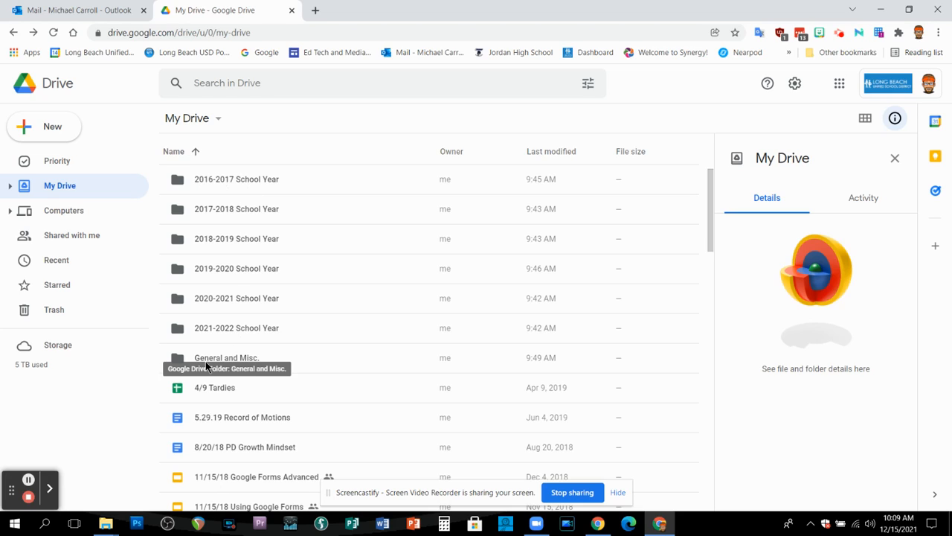
pyautogui.moveTo(259, 363)
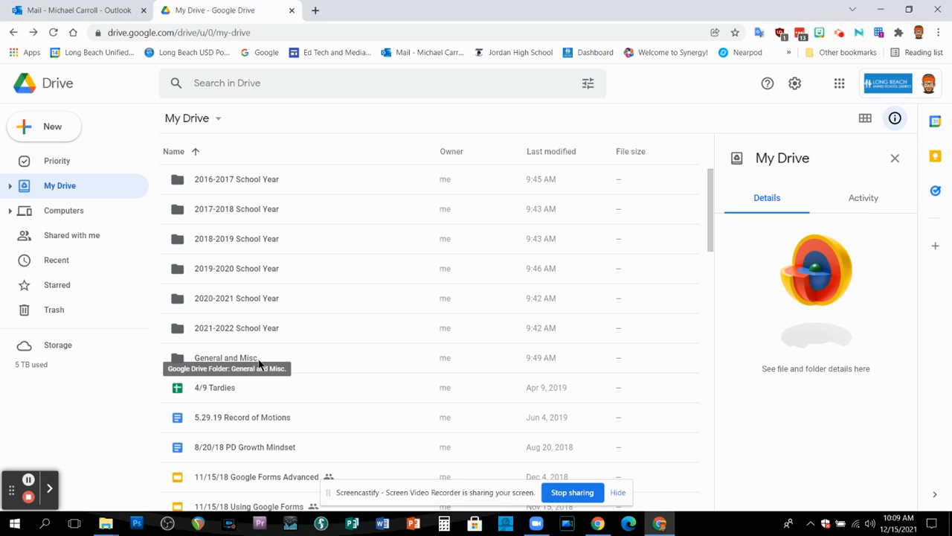
# Step: Peek into General and Misc., return to My Drive, and scroll to the loose files
pyautogui.doubleClick(226, 358)
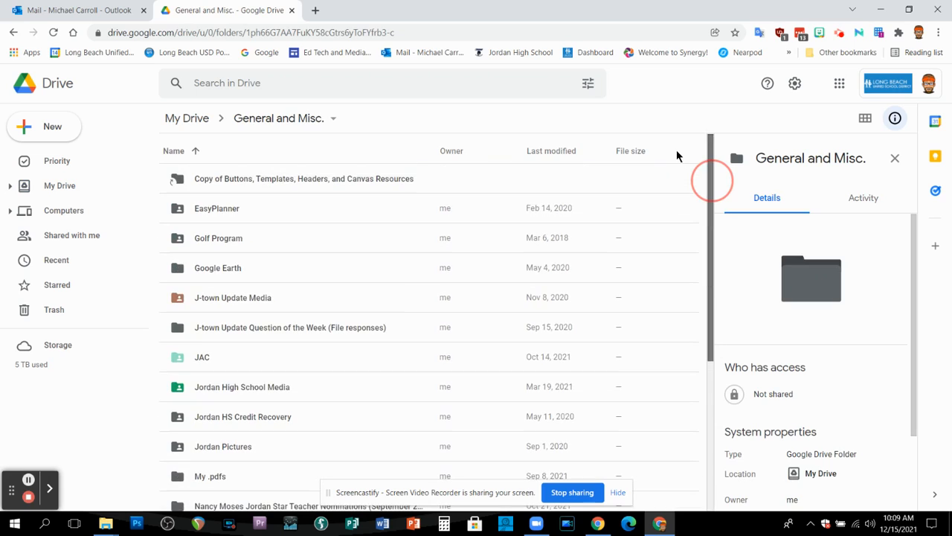
pyautogui.moveTo(359, 323)
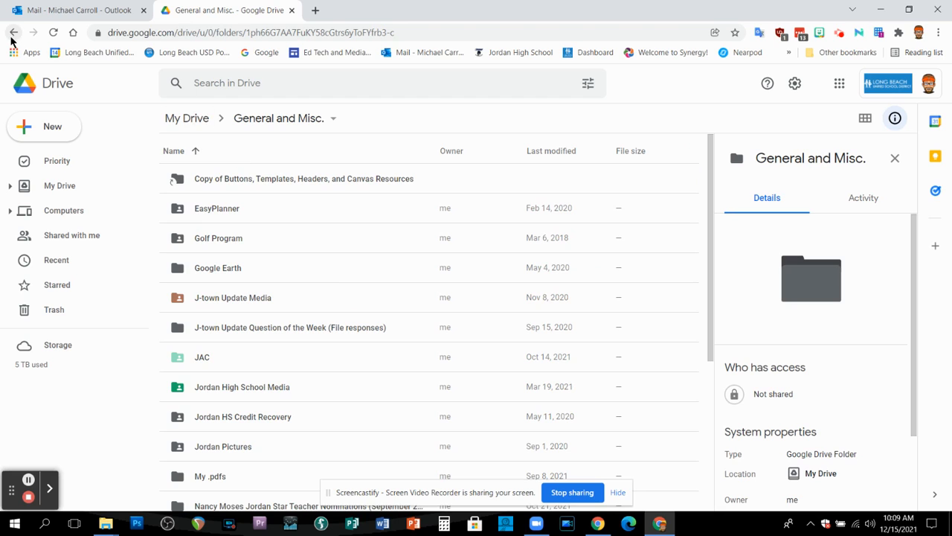
pyautogui.click(13, 32)
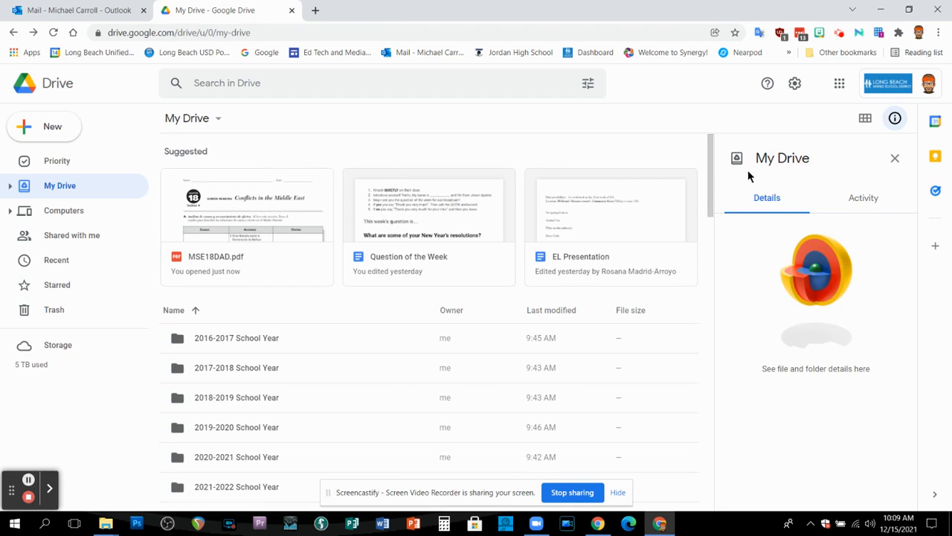
pyautogui.scroll(-3)
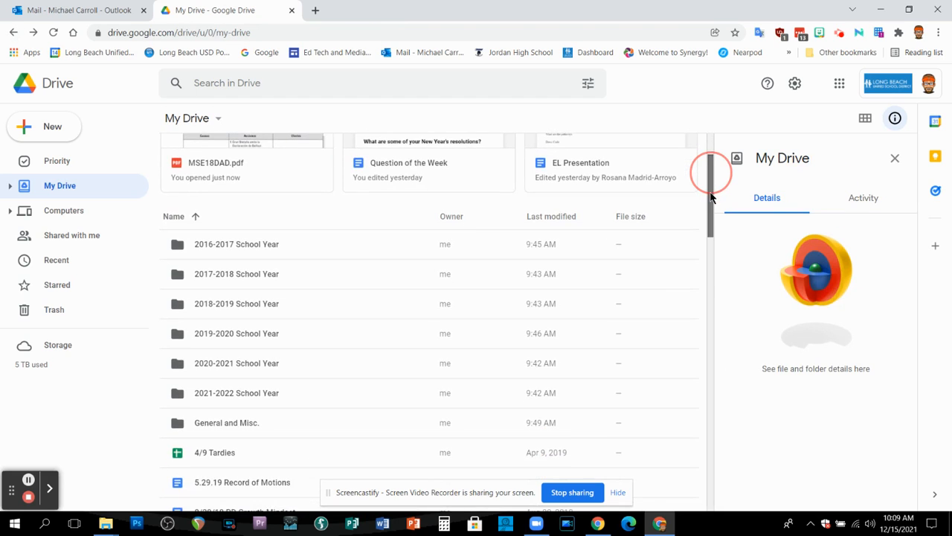
pyautogui.scroll(-3)
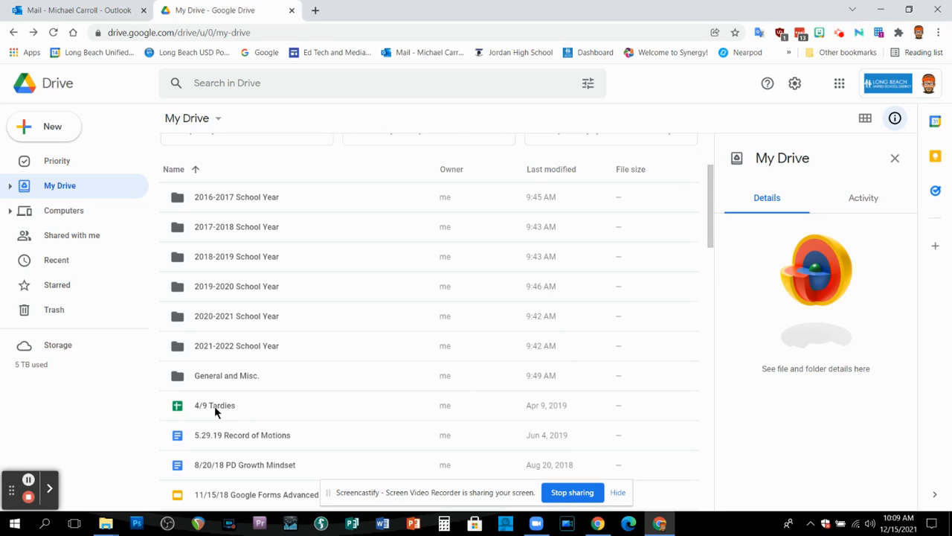
pyautogui.moveTo(215, 405)
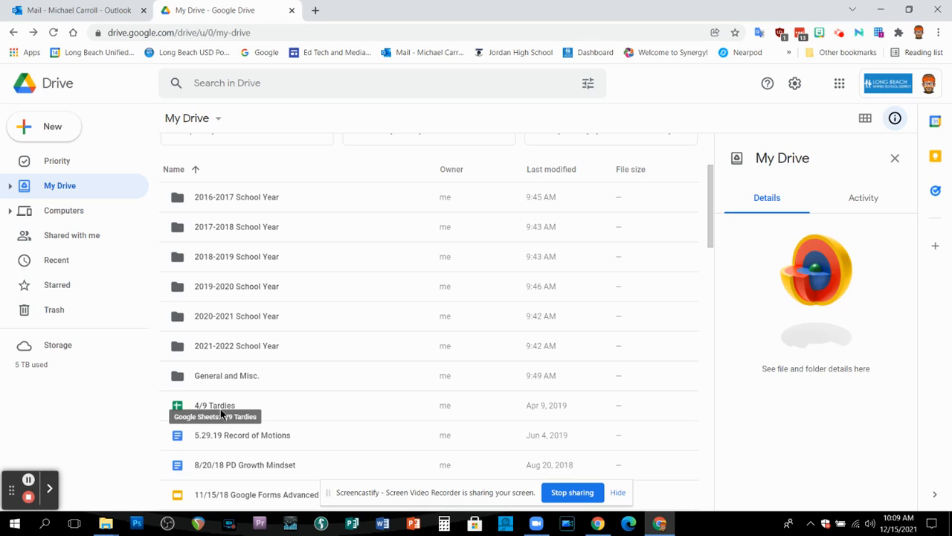
# Step: Drag the 4/9 Tardies spreadsheet into the 2018-2019 School Year folder
pyautogui.click(215, 405)
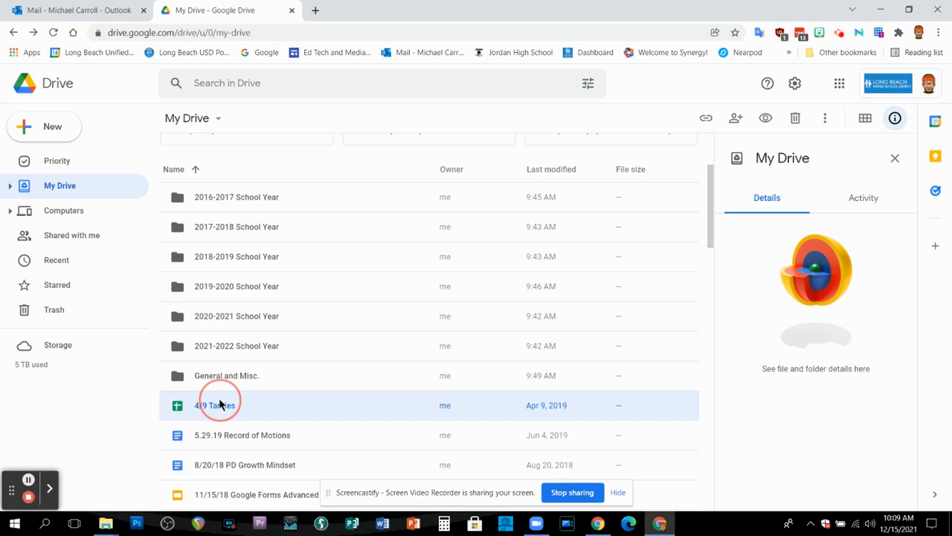
pyautogui.click(215, 405)
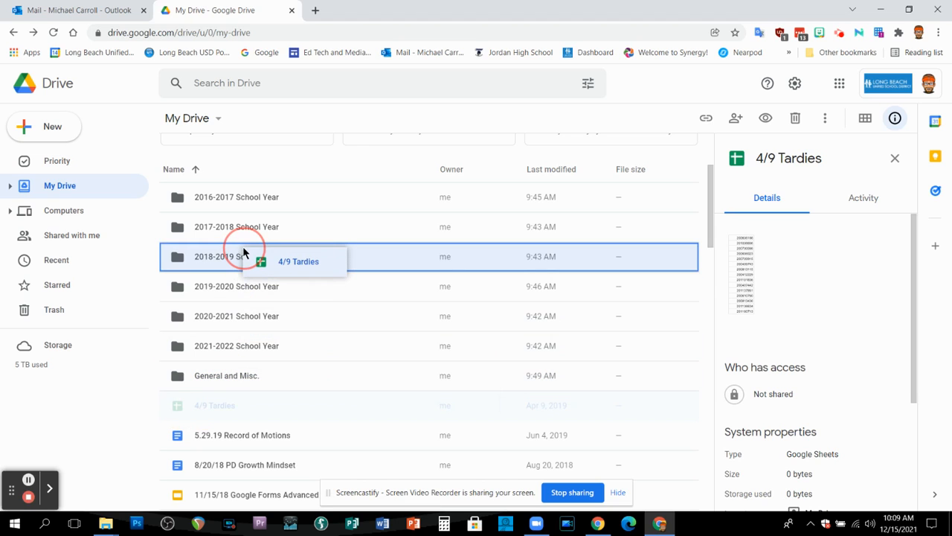
pyautogui.moveTo(215, 405); pyautogui.dragTo(237, 256)
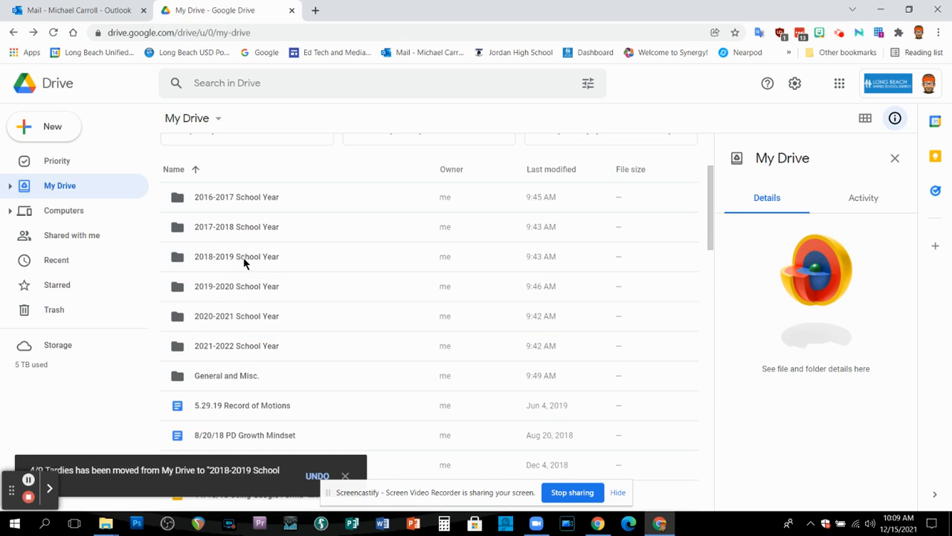
# Step: Open 2018-2019 School Year and scroll down to find 4/9 Tardies
pyautogui.doubleClick(237, 256)
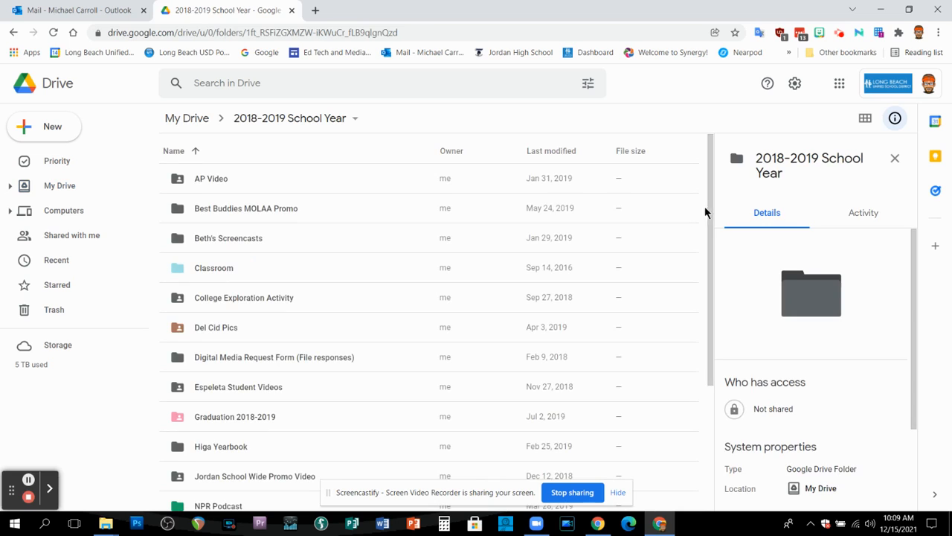
pyautogui.scroll(-3)
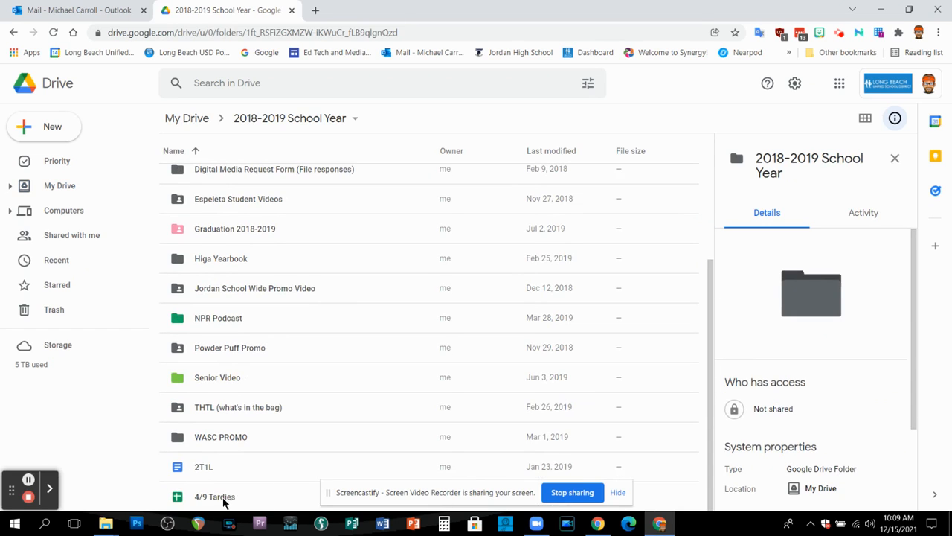
pyautogui.moveTo(214, 496)
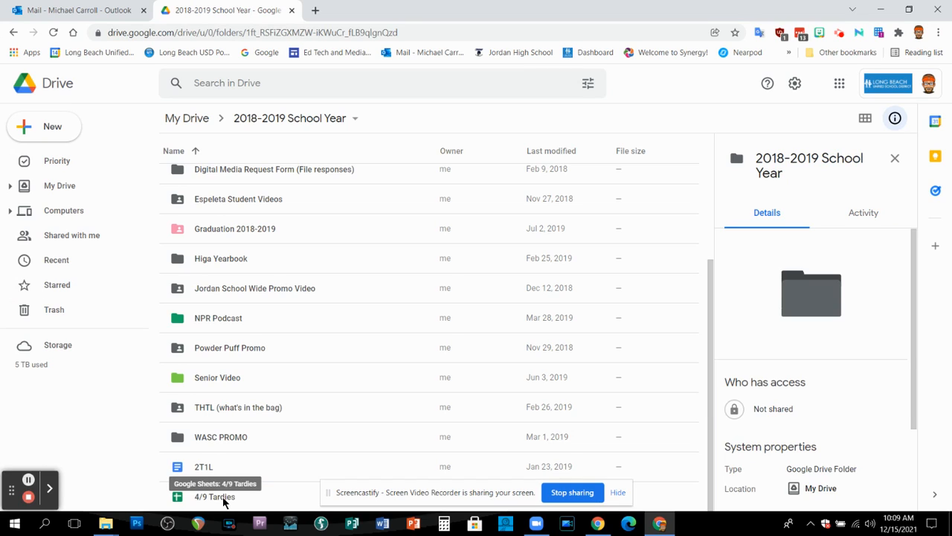
pyautogui.moveTo(197, 219)
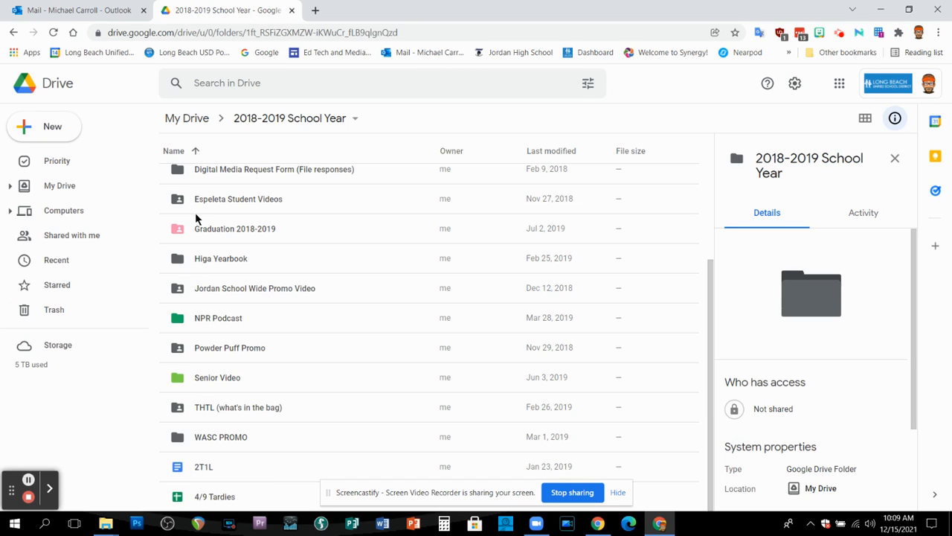
pyautogui.moveTo(281, 475)
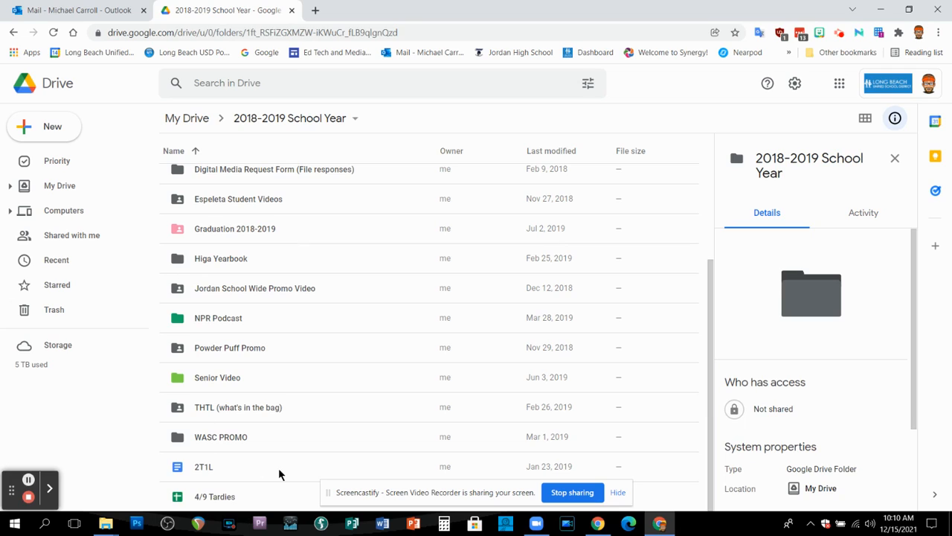
pyautogui.moveTo(216, 290)
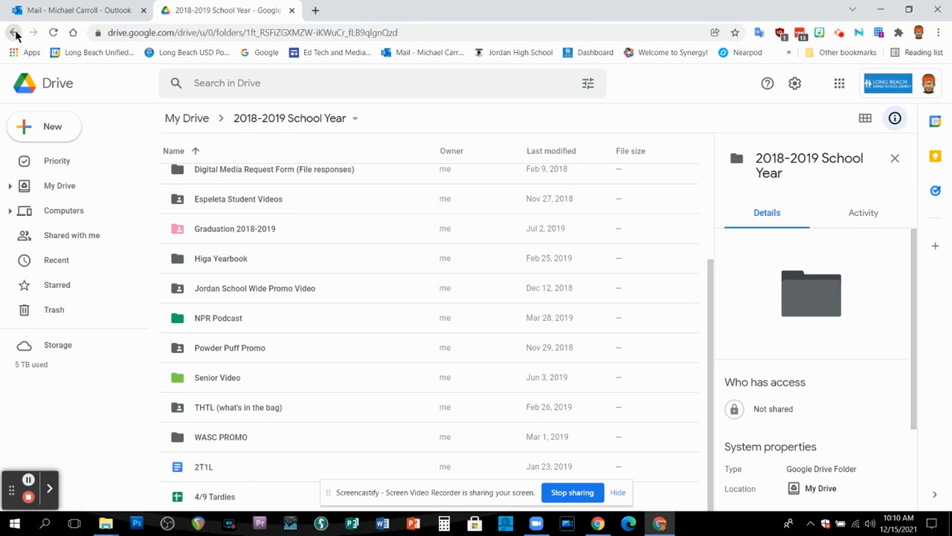
# Step: Return to My Drive and scroll past the school-year folders to the loose Docs
pyautogui.click(14, 32)
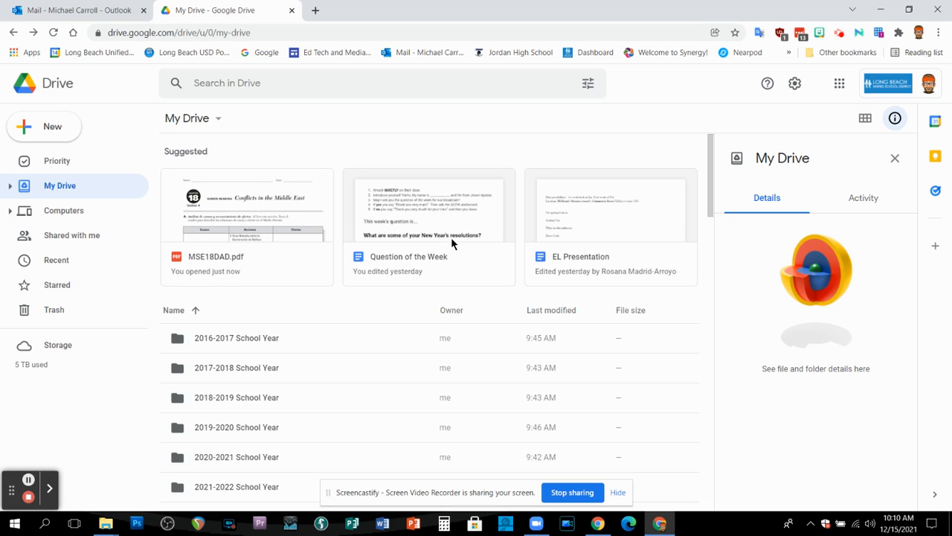
pyautogui.scroll(-3)
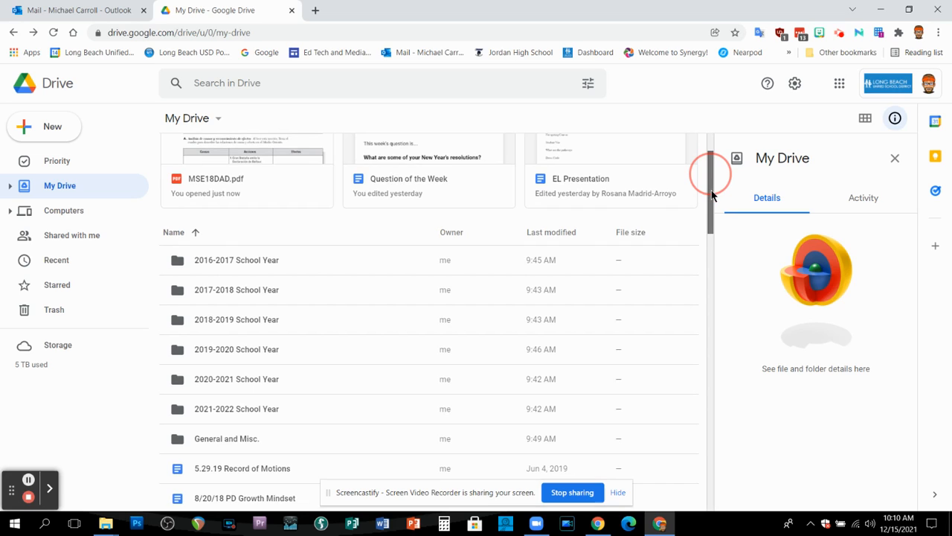
pyautogui.scroll(-3)
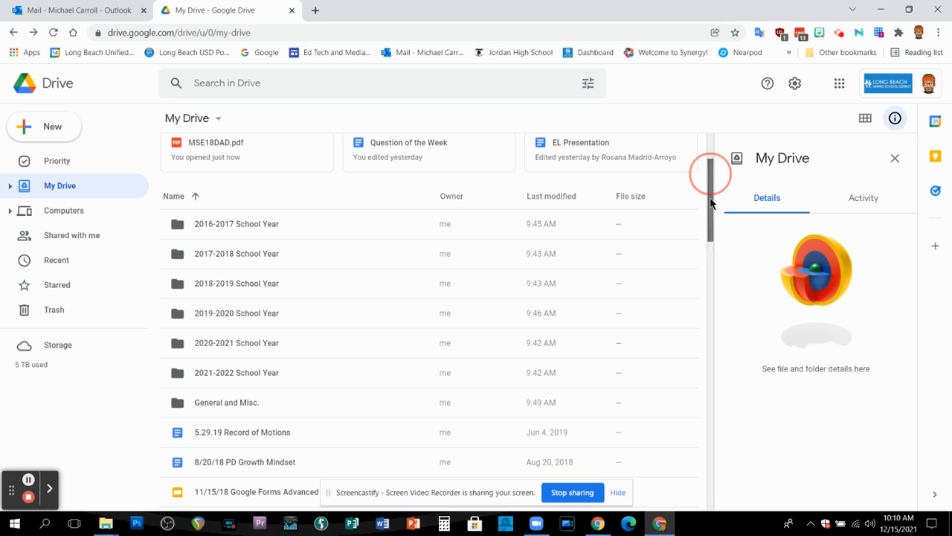
pyautogui.moveTo(261, 447)
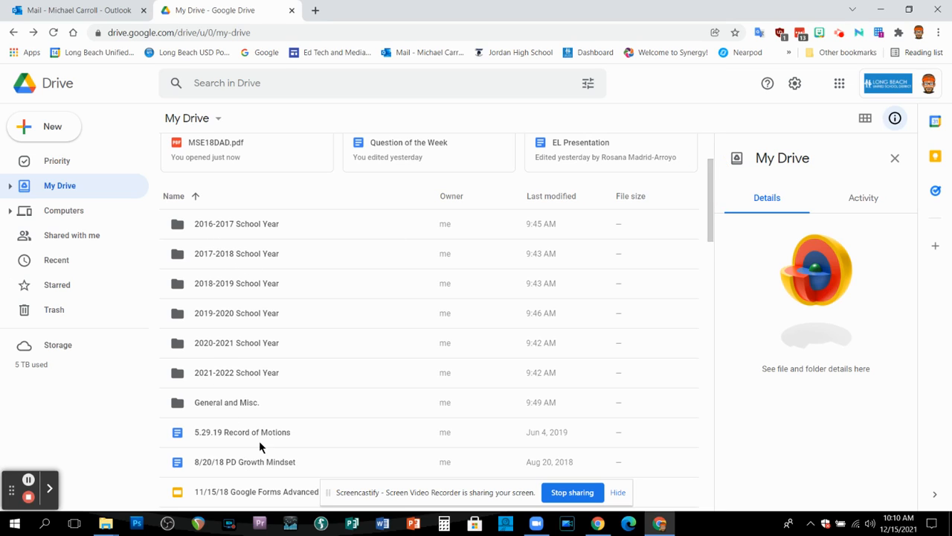
pyautogui.moveTo(241, 432)
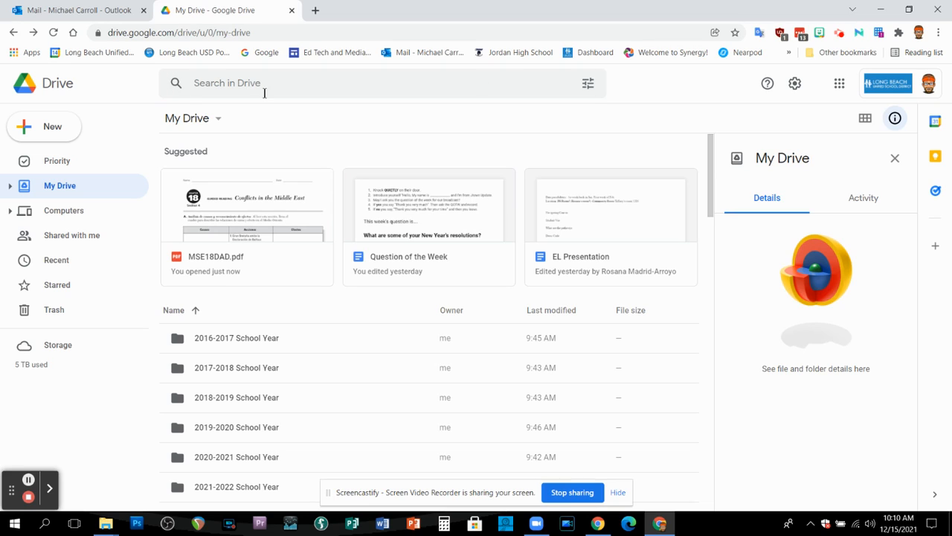
# Step: Run an advanced search for Documents owned by me with 'block' in the name
pyautogui.click(587, 83)
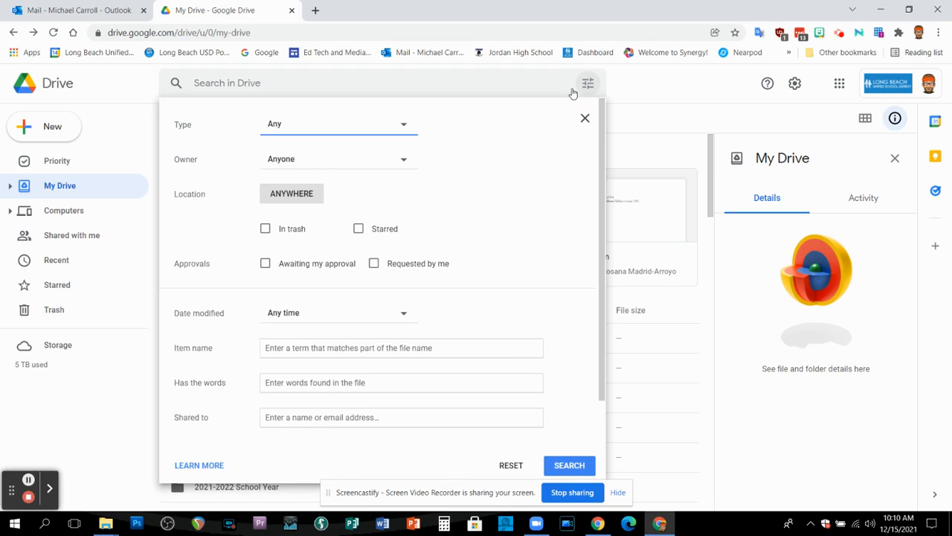
pyautogui.moveTo(401, 125)
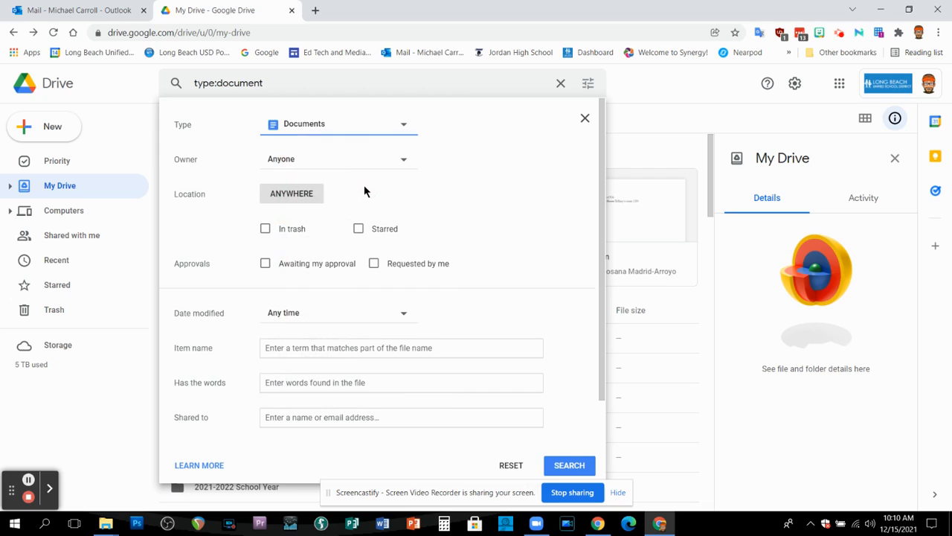
pyautogui.click(339, 158)
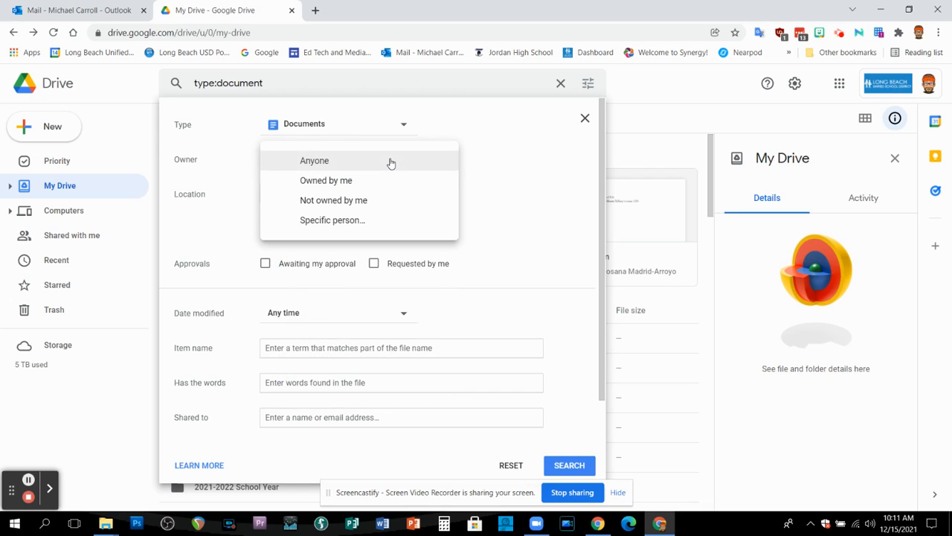
pyautogui.click(326, 180)
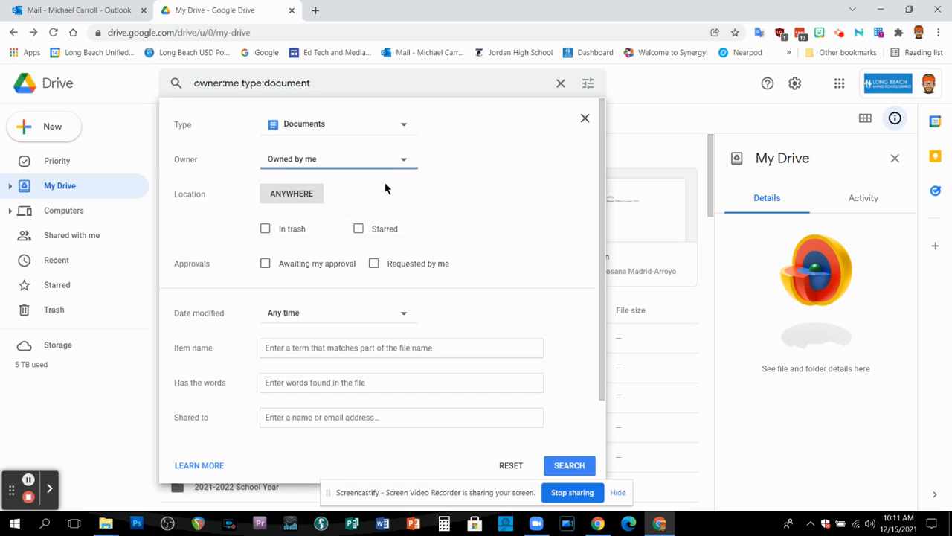
pyautogui.click(401, 382)
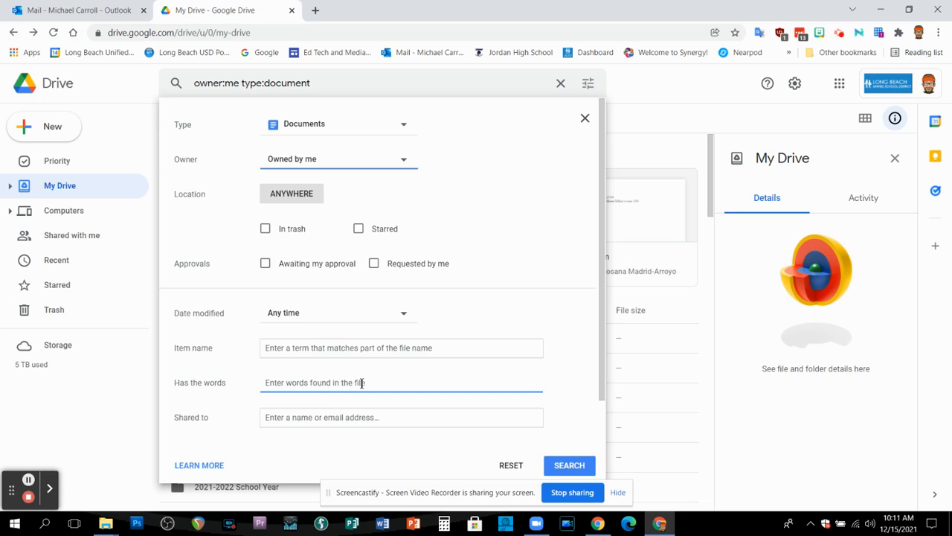
pyautogui.click(401, 347)
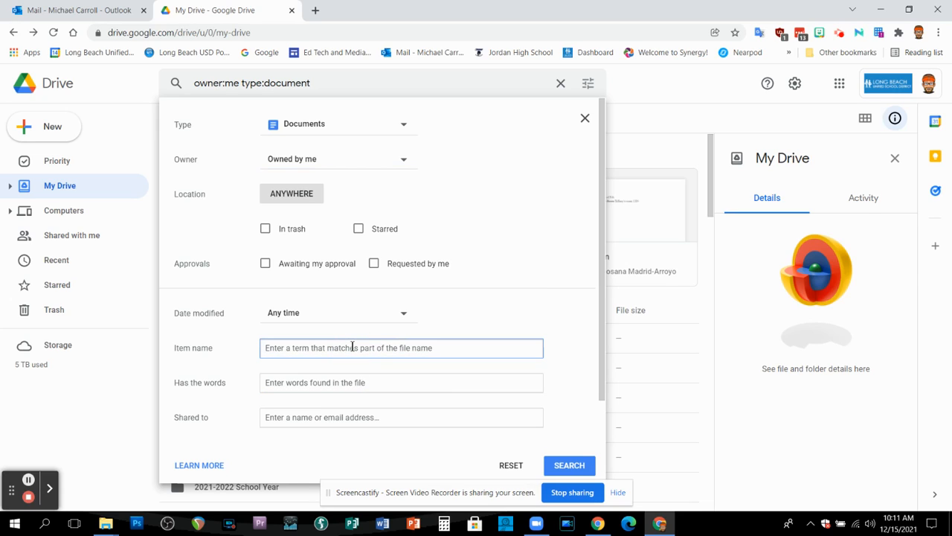
pyautogui.write('block')
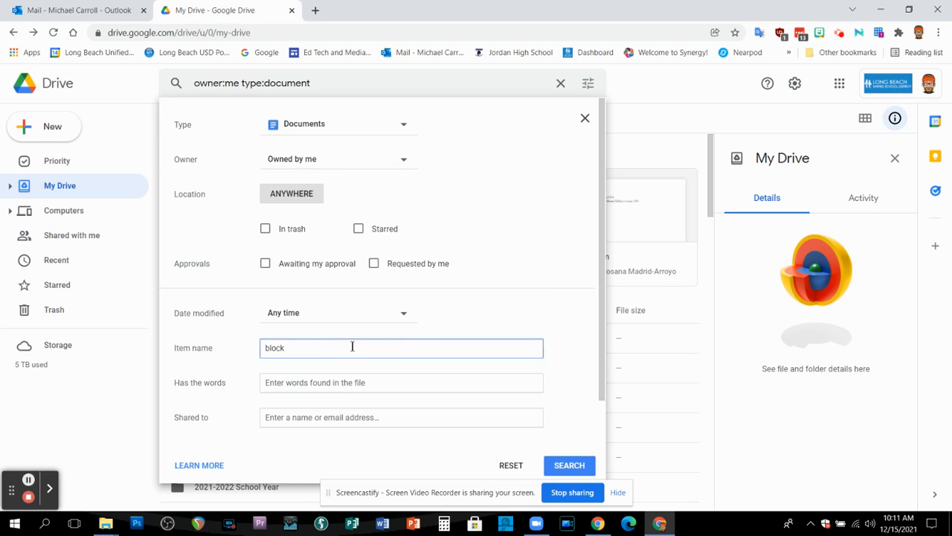
pyautogui.moveTo(210, 350)
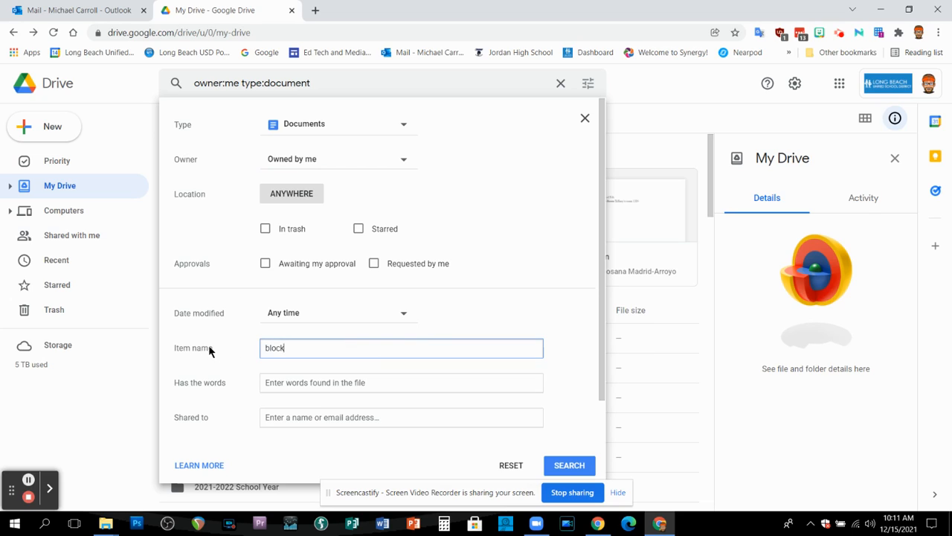
pyautogui.moveTo(309, 210)
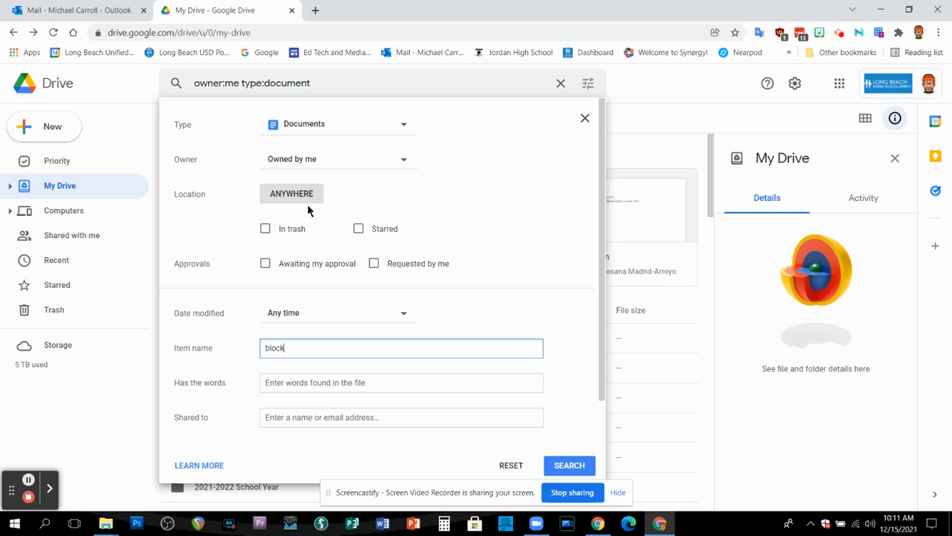
pyautogui.moveTo(291, 193)
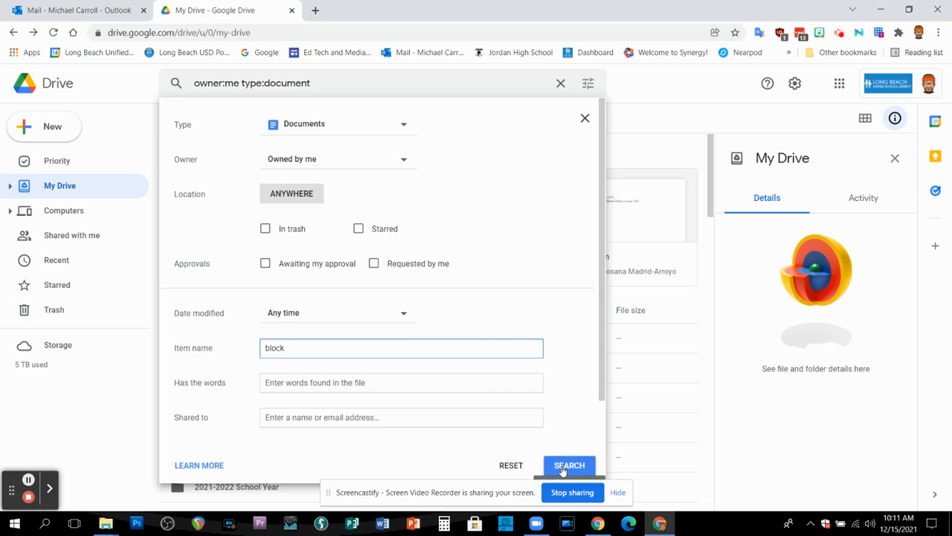
pyautogui.click(569, 465)
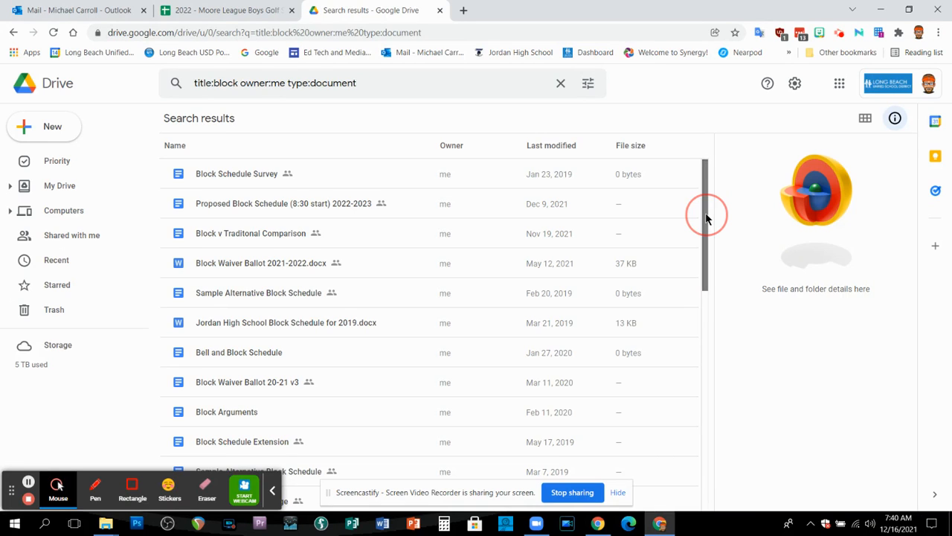
# Step: Select Block results through the Jordan High School docx, open Move to, then dismiss it
pyautogui.scroll(-3)
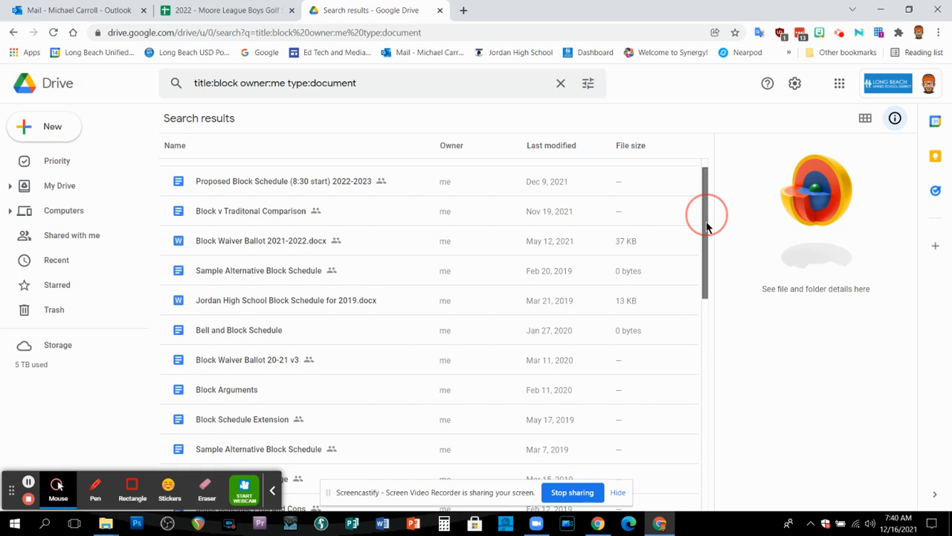
pyautogui.scroll(3)
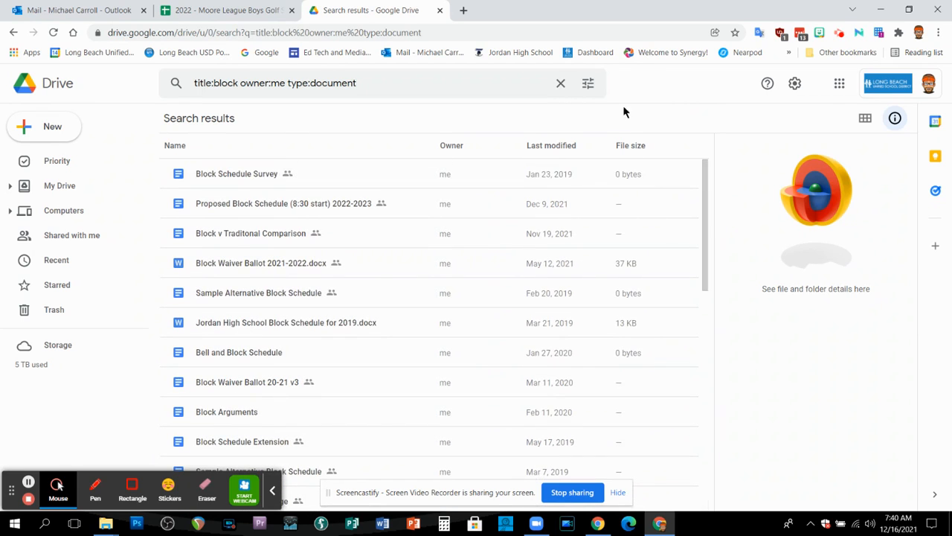
pyautogui.click(284, 203)
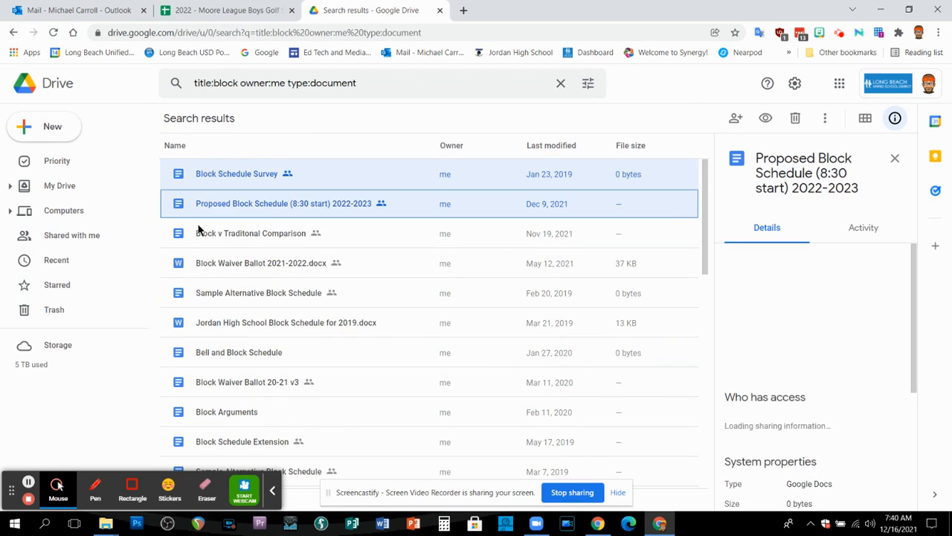
pyautogui.click(259, 292)
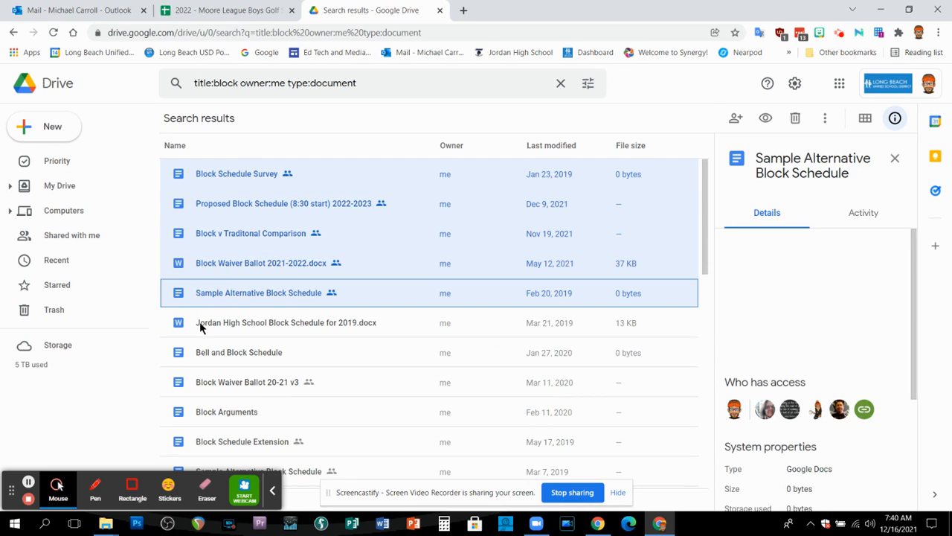
pyautogui.click(287, 322)
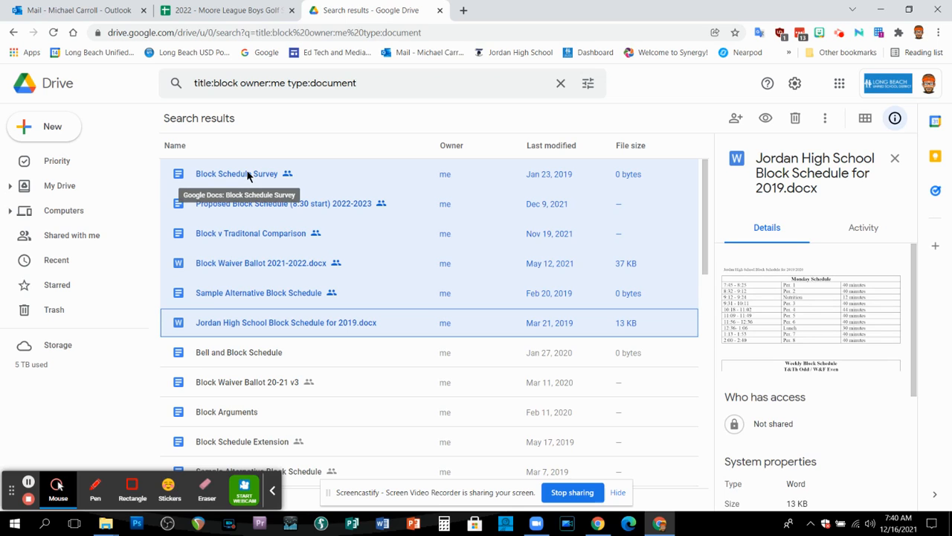
pyautogui.rightClick(237, 174)
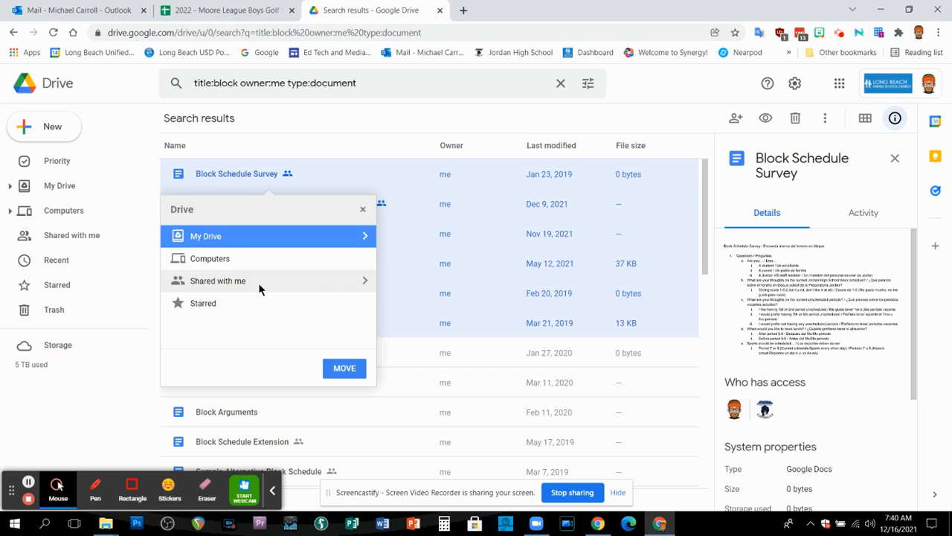
pyautogui.click(206, 236)
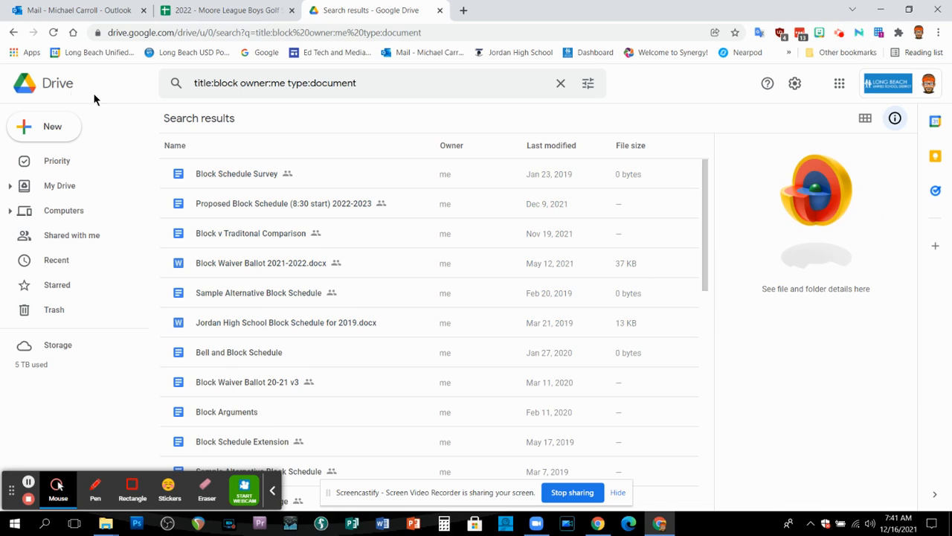
# Step: Return to My Drive and scroll down to the school-year folders
pyautogui.click(560, 83)
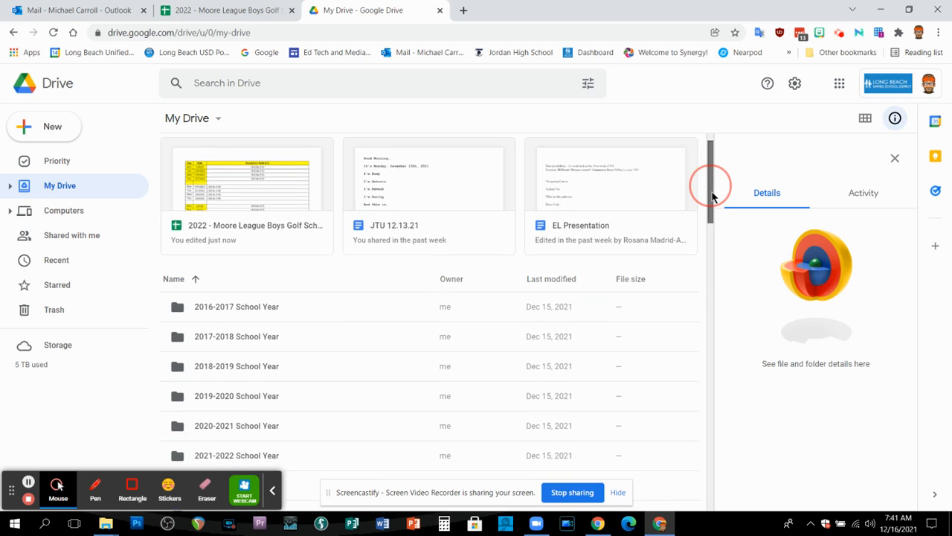
pyautogui.scroll(-3)
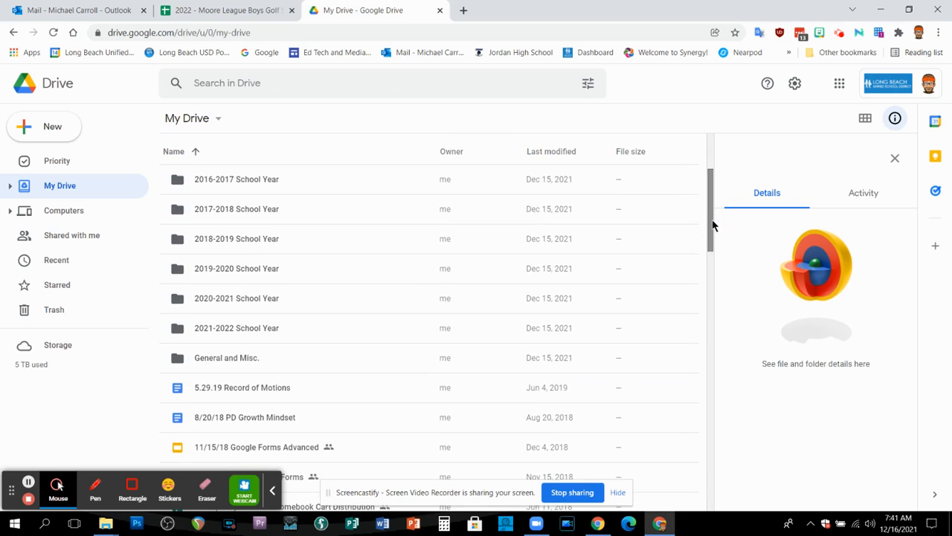
# Step: Review the 2016-2017 School Year folder's Details and Activity, then return to Details
pyautogui.click(236, 178)
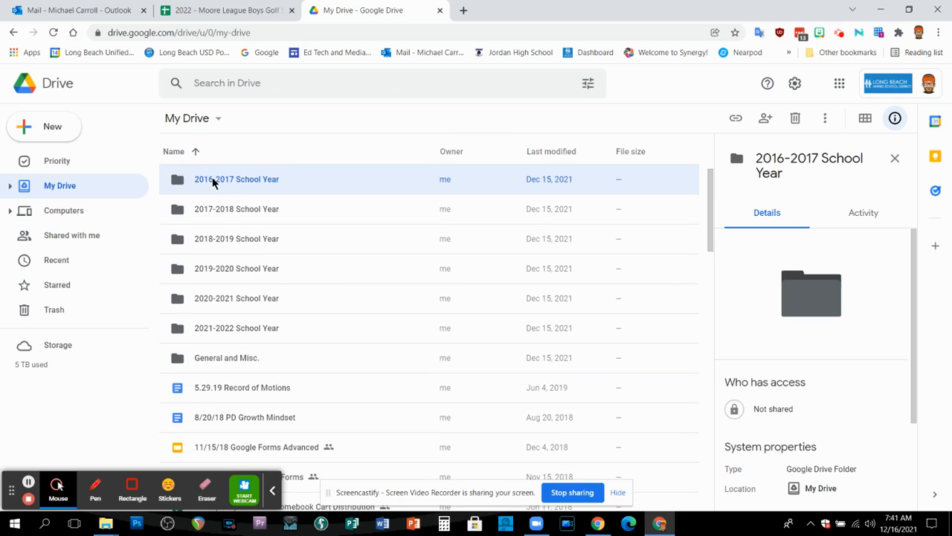
pyautogui.moveTo(793, 217)
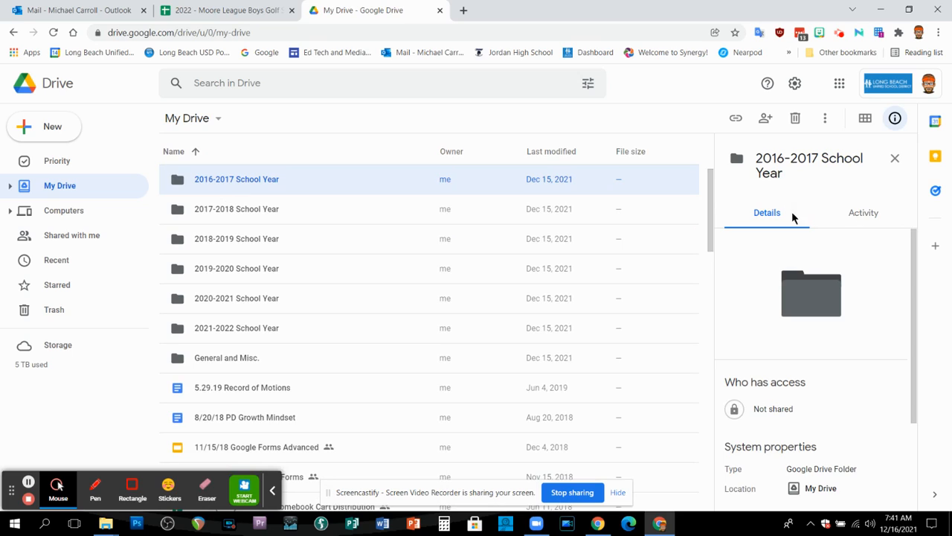
pyautogui.scroll(-3)
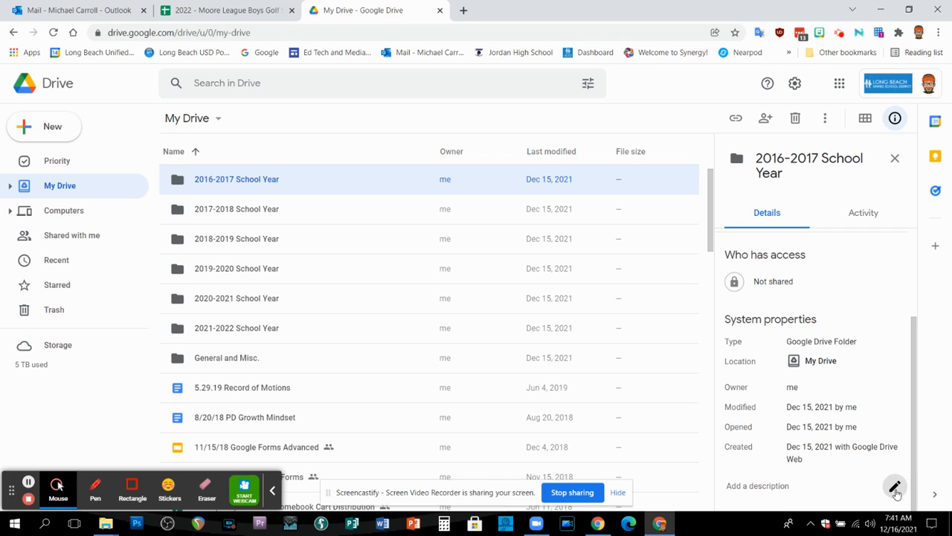
pyautogui.moveTo(895, 486)
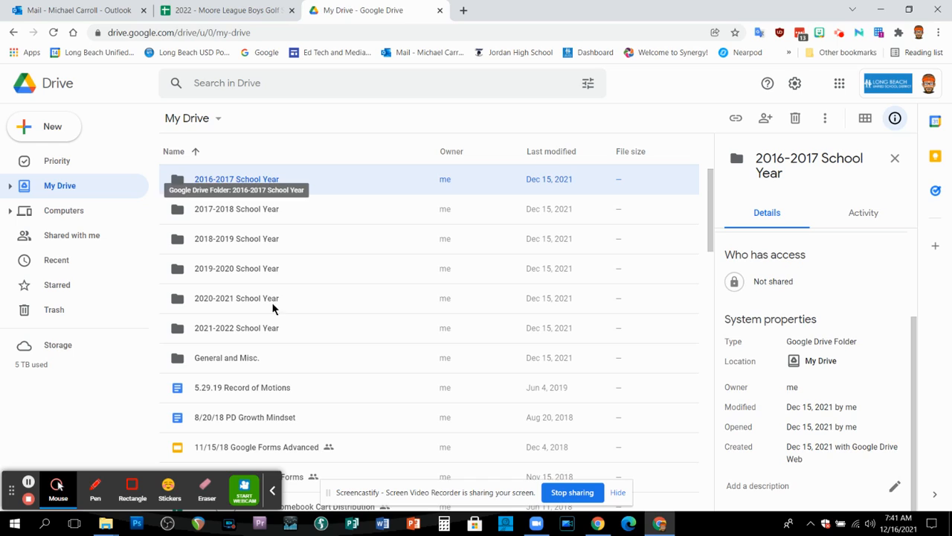
pyautogui.moveTo(249, 189)
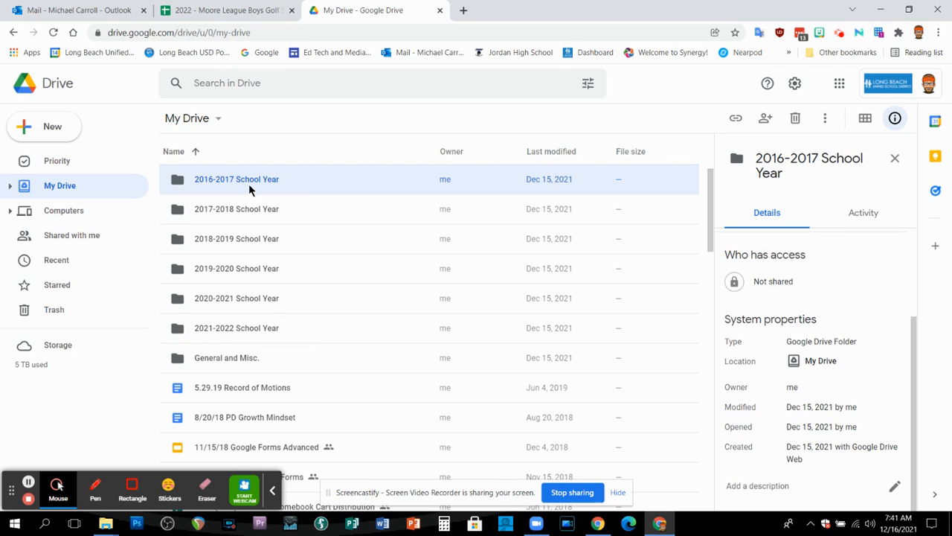
pyautogui.moveTo(428, 468)
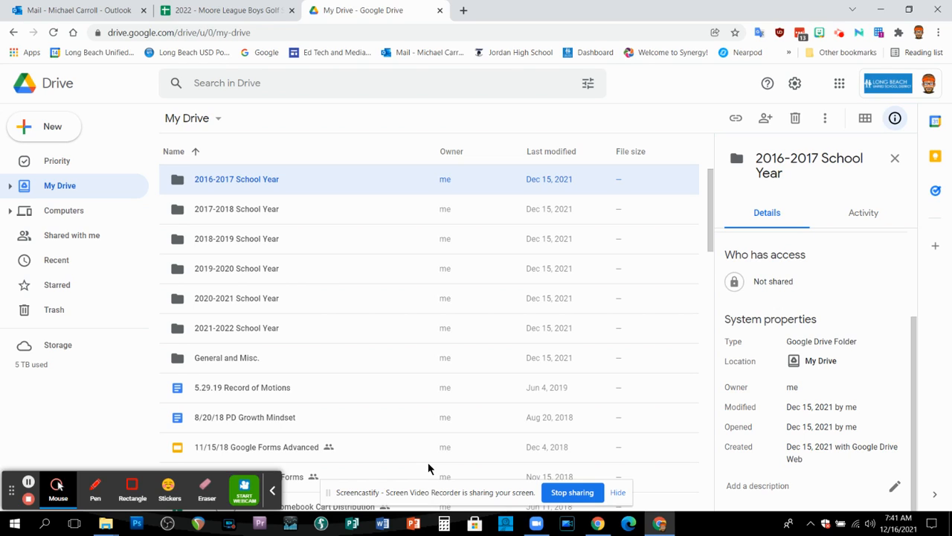
pyautogui.moveTo(226, 358)
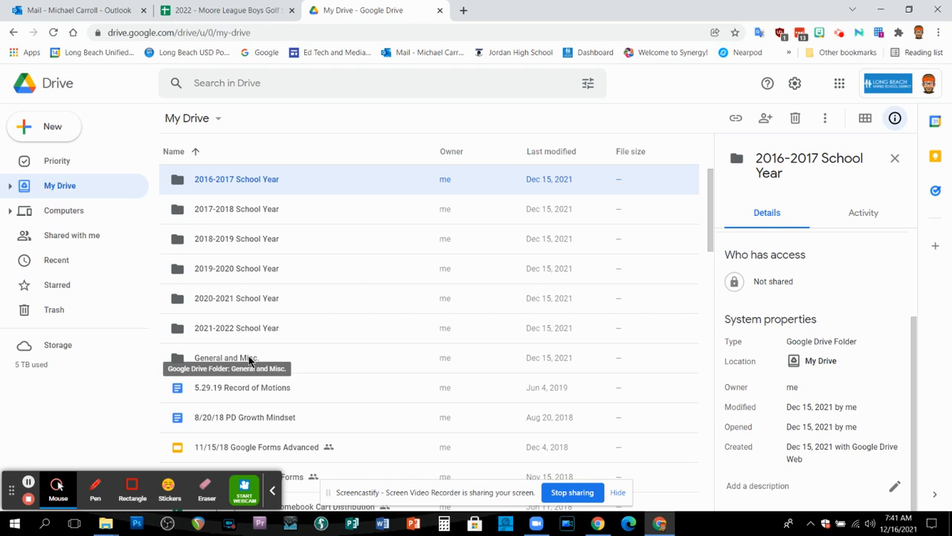
pyautogui.moveTo(861, 237)
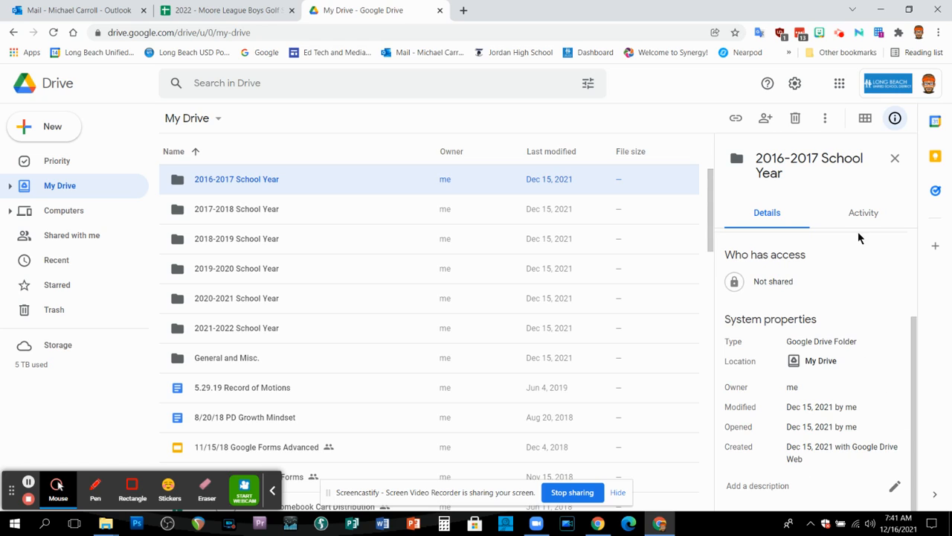
pyautogui.click(863, 212)
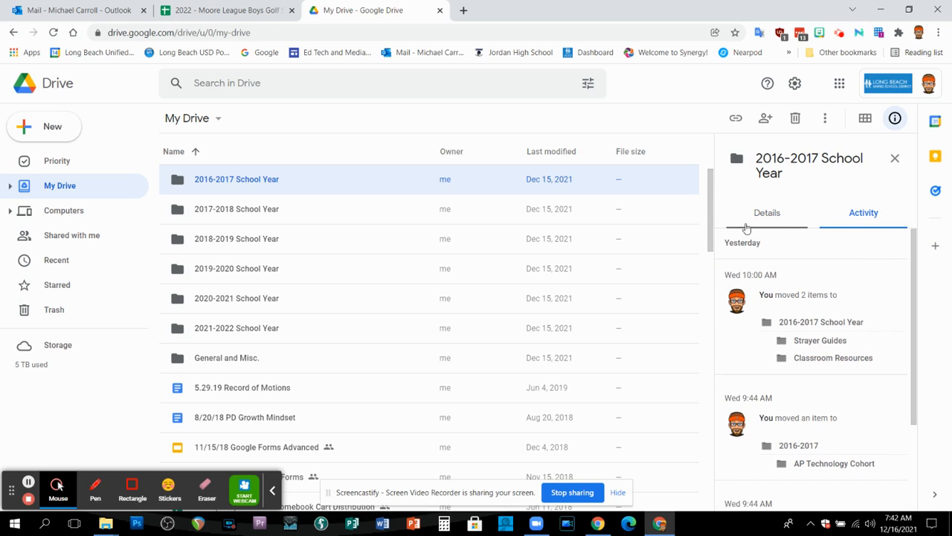
pyautogui.click(766, 212)
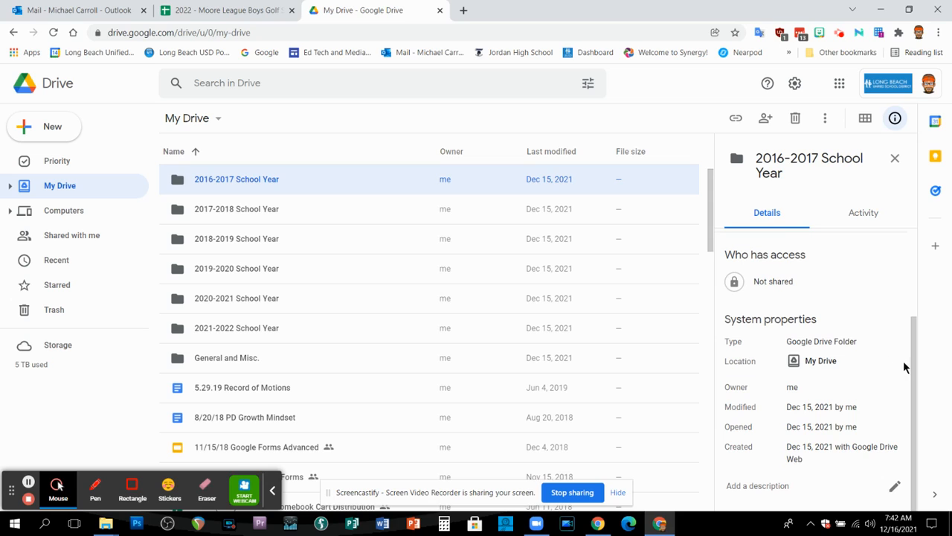
pyautogui.moveTo(782, 276)
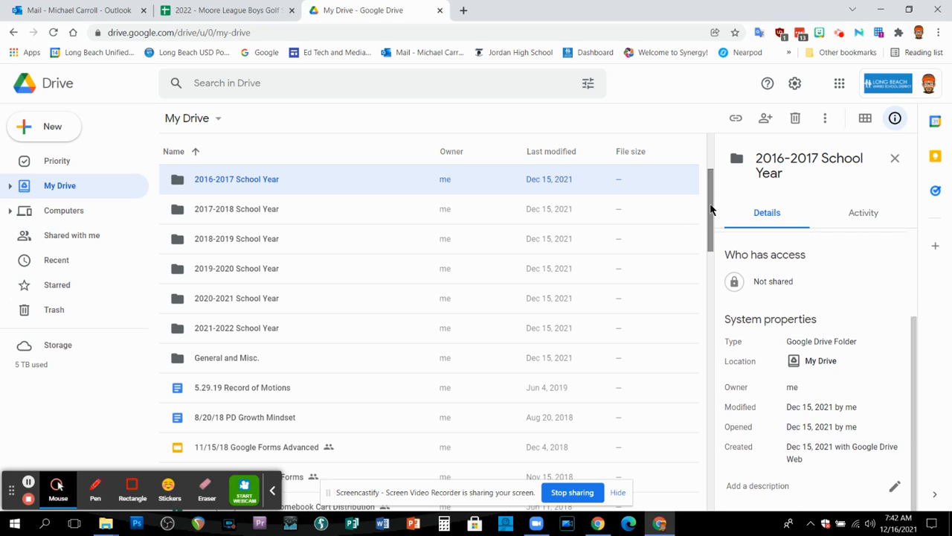
pyautogui.scroll(-3)
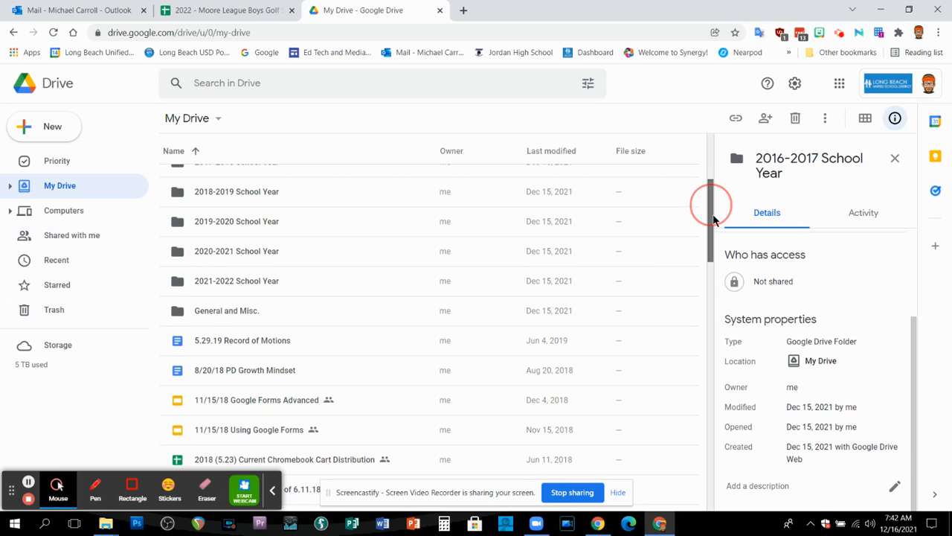